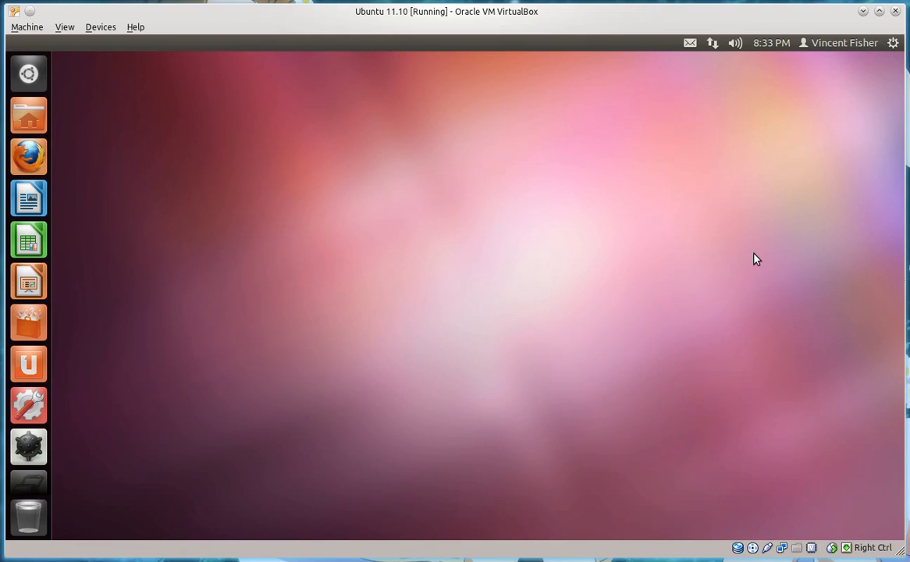
mouse_move(746, 262)
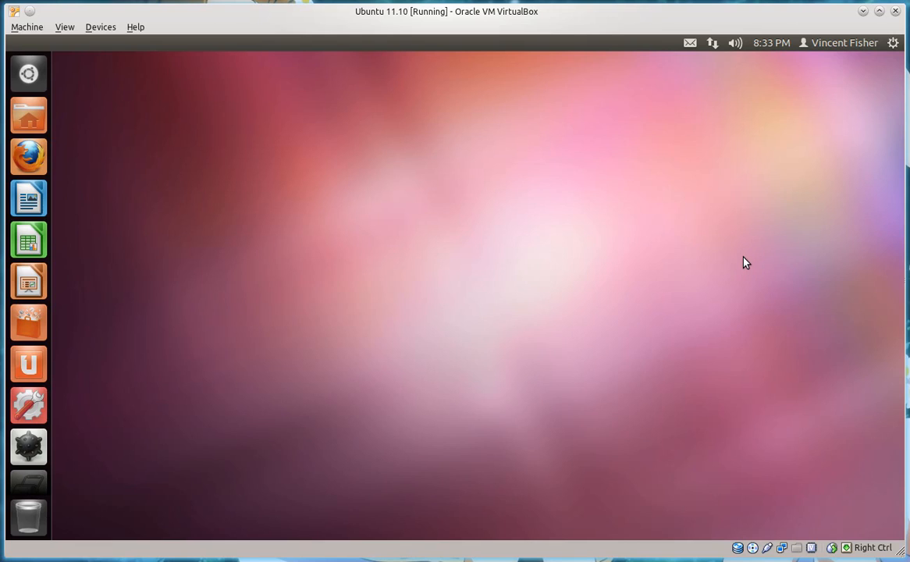
mouse_move(747, 261)
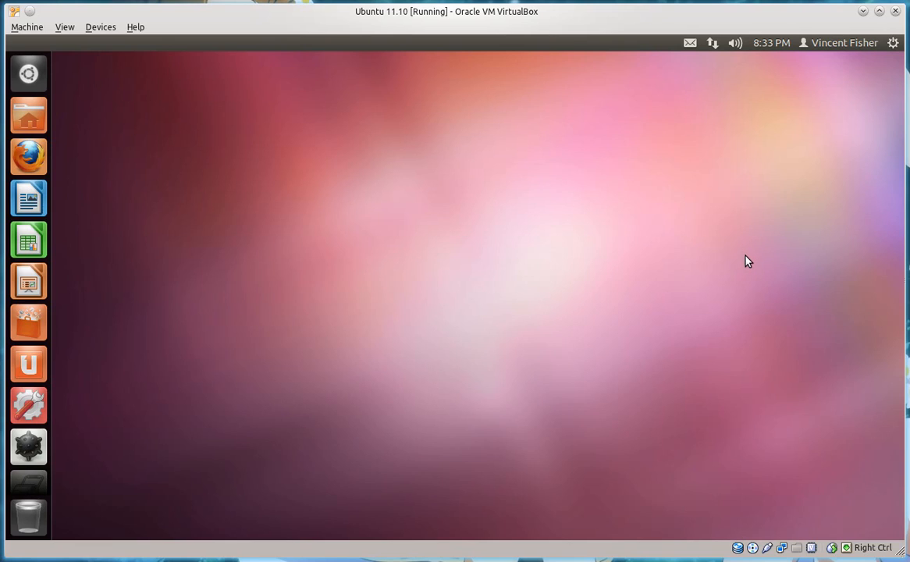
mouse_move(773, 256)
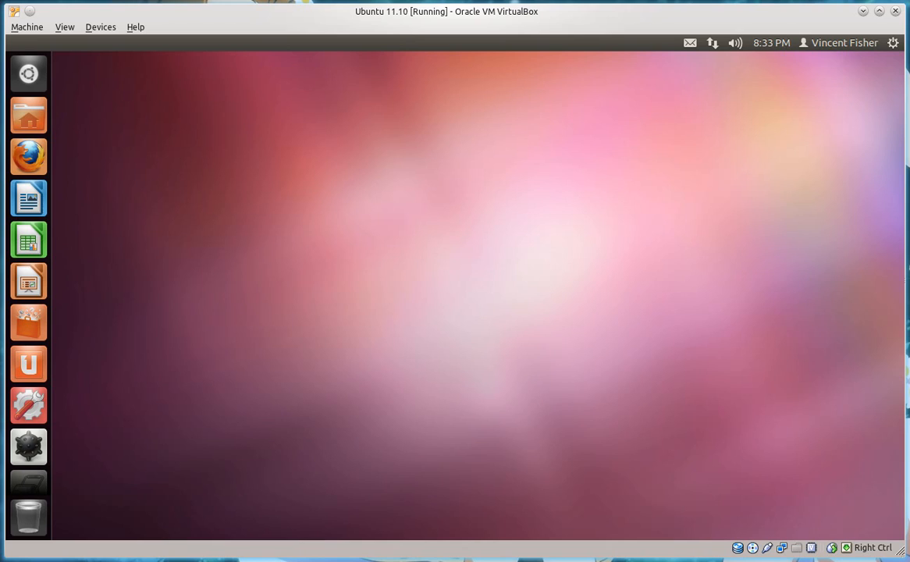
mouse_move(862, 326)
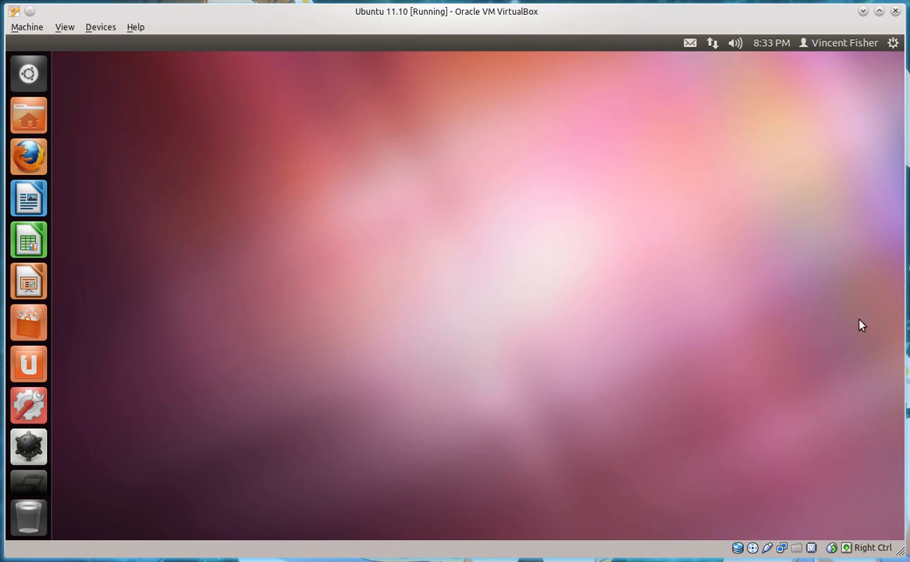
mouse_move(793, 315)
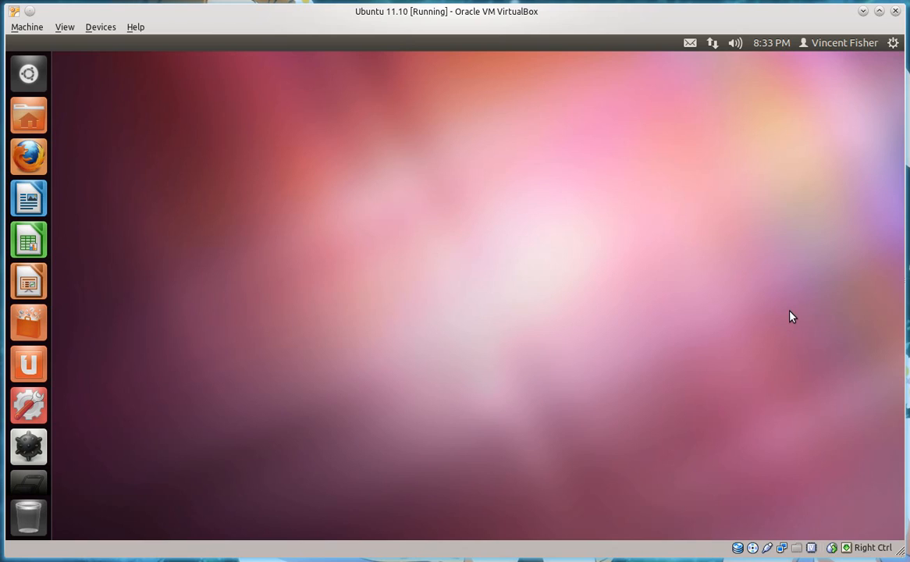
mouse_move(678, 268)
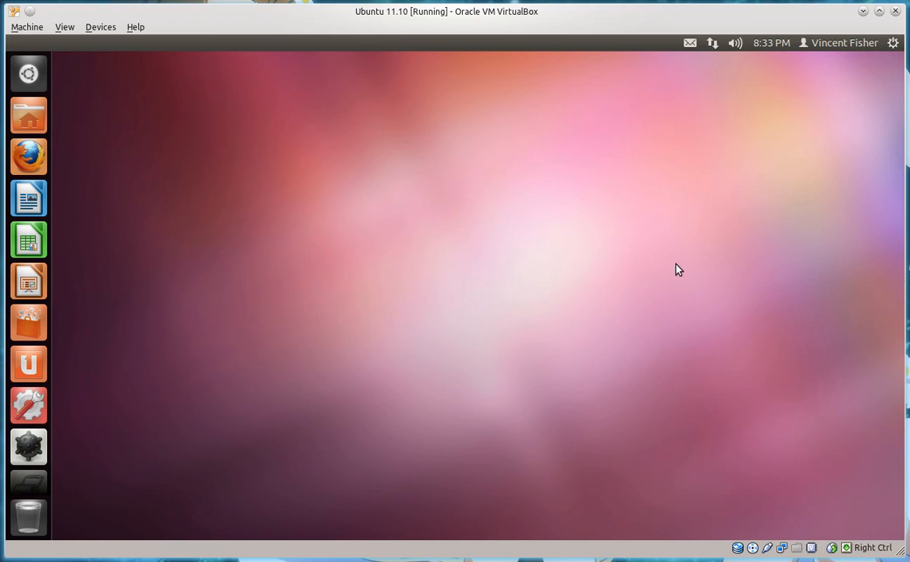
mouse_move(690, 268)
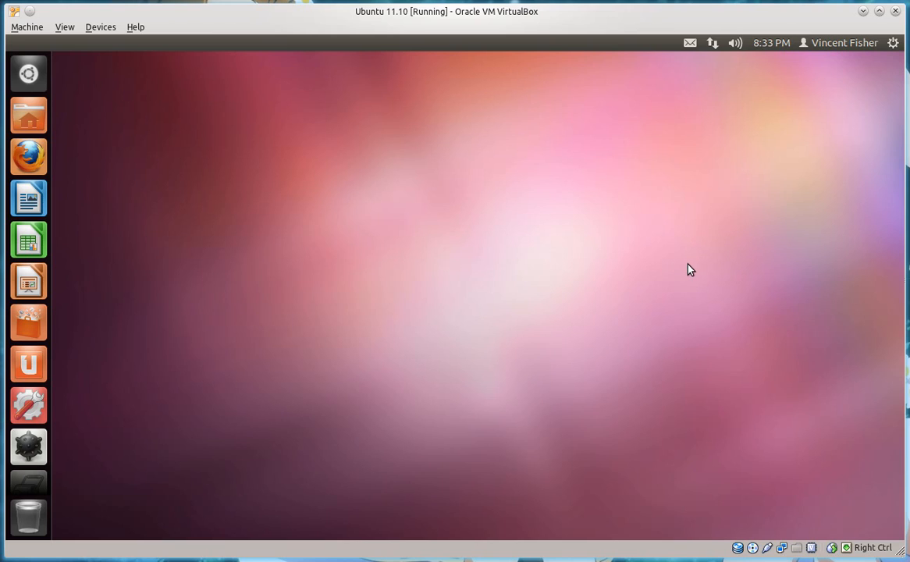
mouse_move(451, 231)
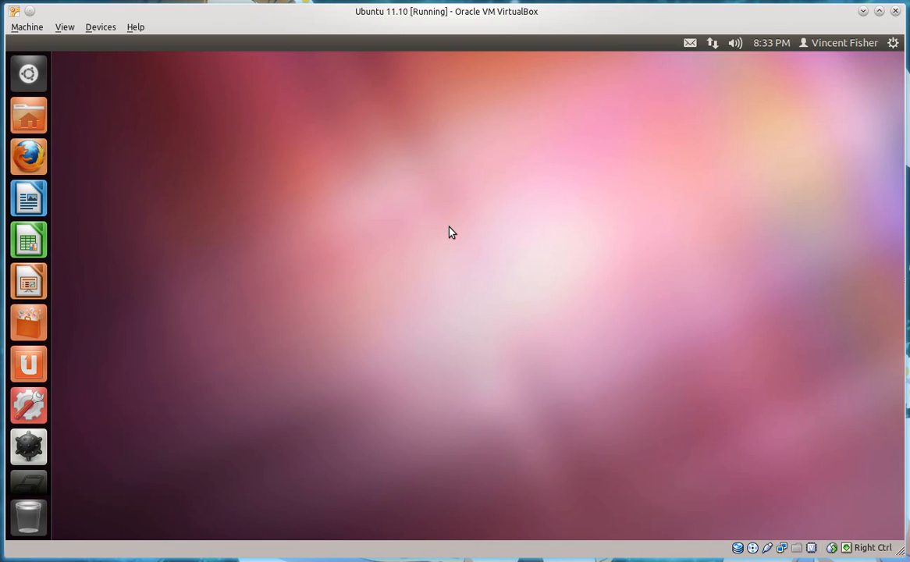
mouse_move(543, 219)
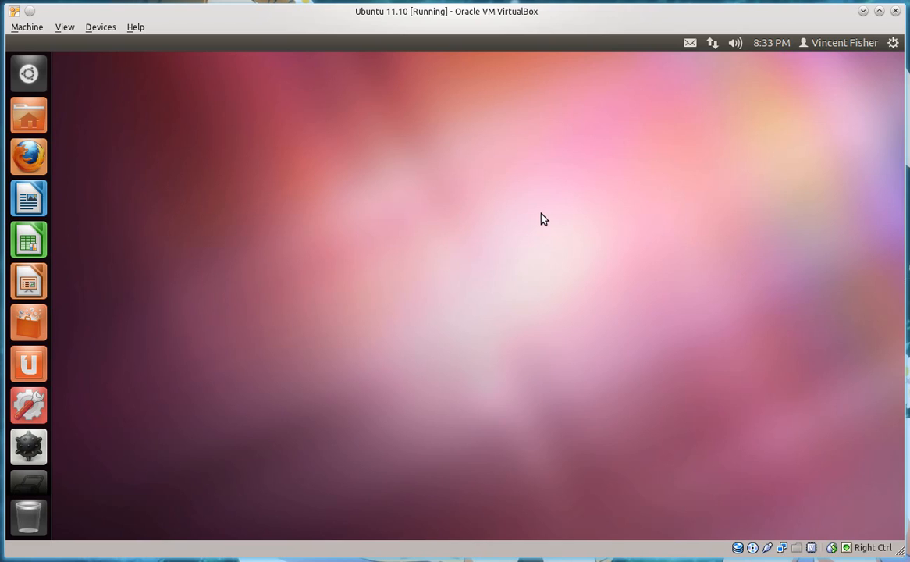
mouse_move(752, 156)
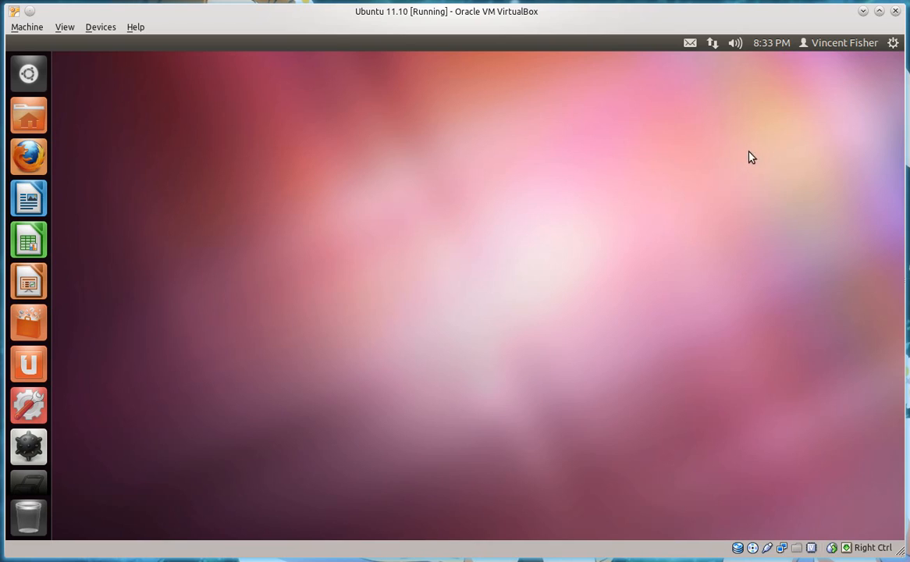
mouse_move(318, 222)
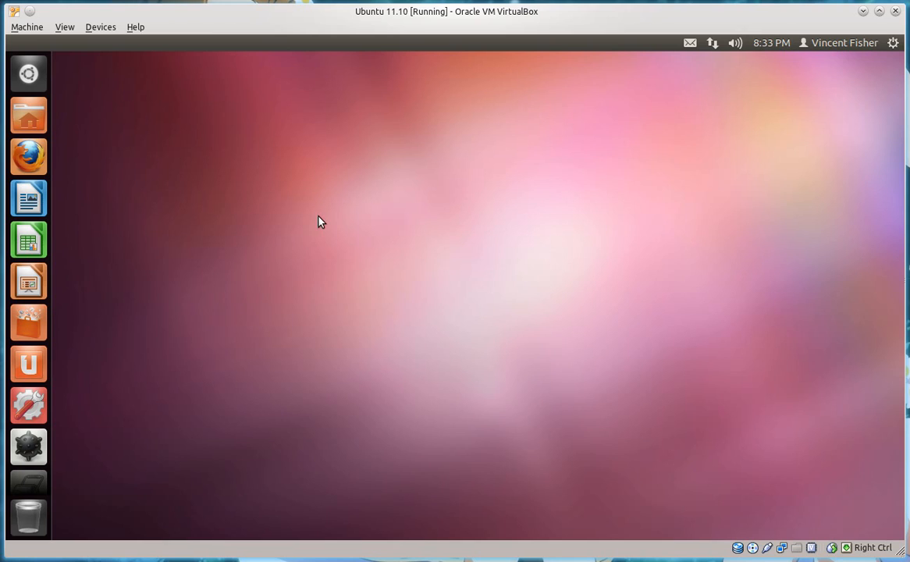
mouse_move(326, 221)
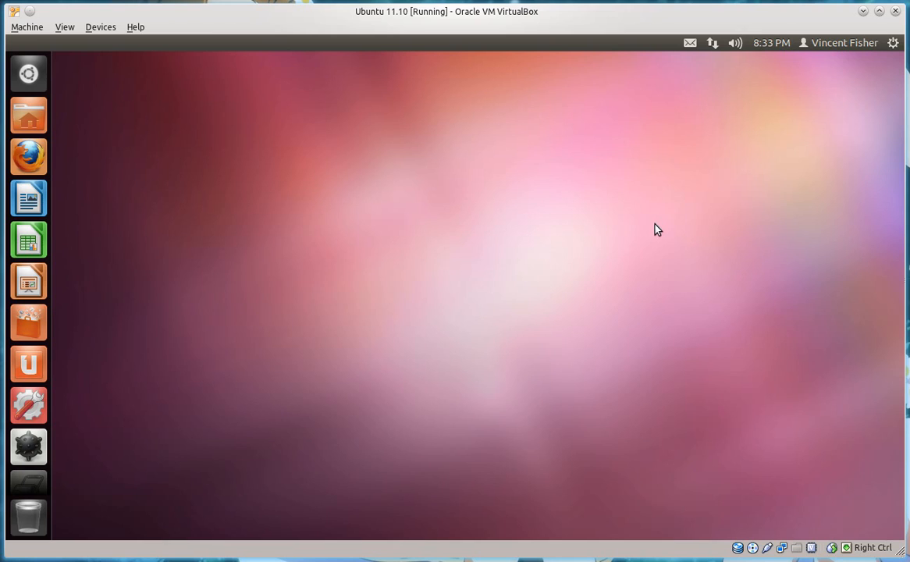
mouse_move(746, 115)
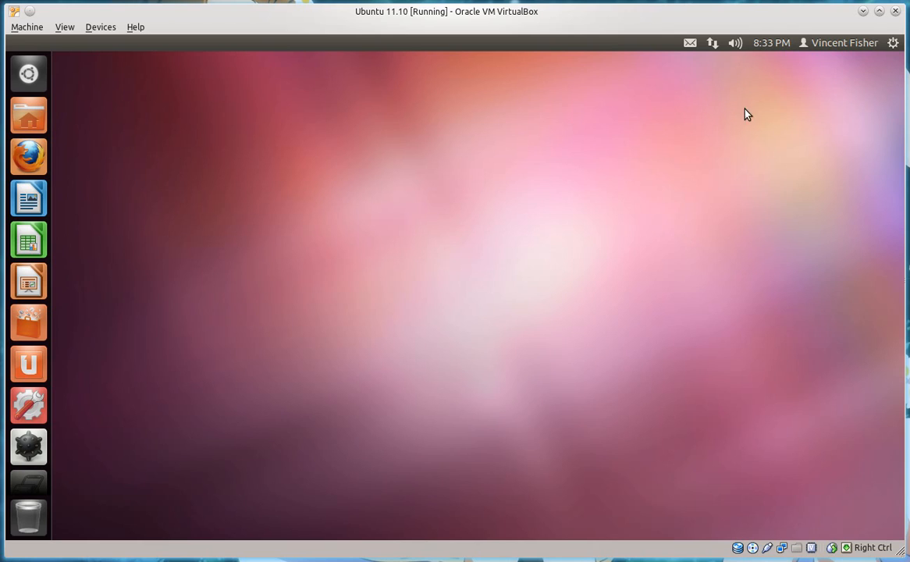
mouse_move(347, 347)
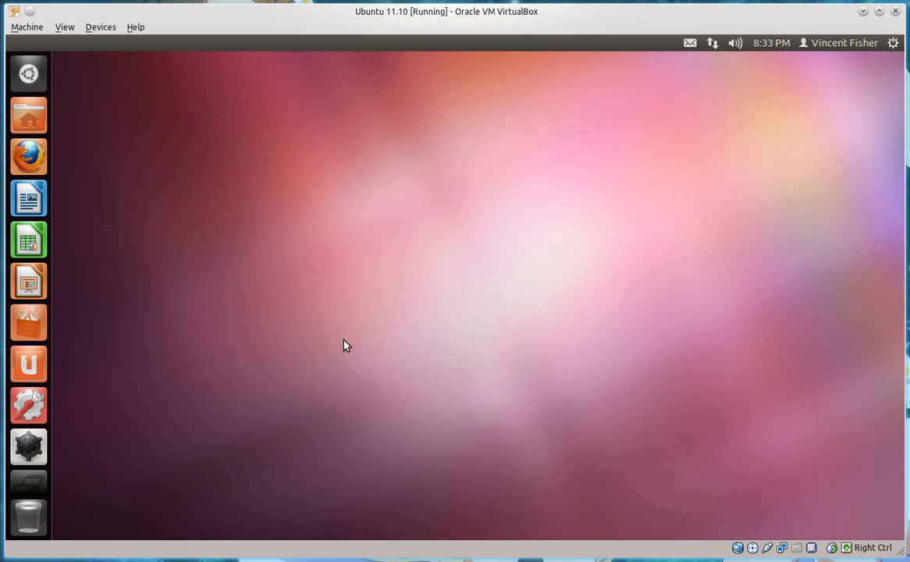
mouse_move(28, 116)
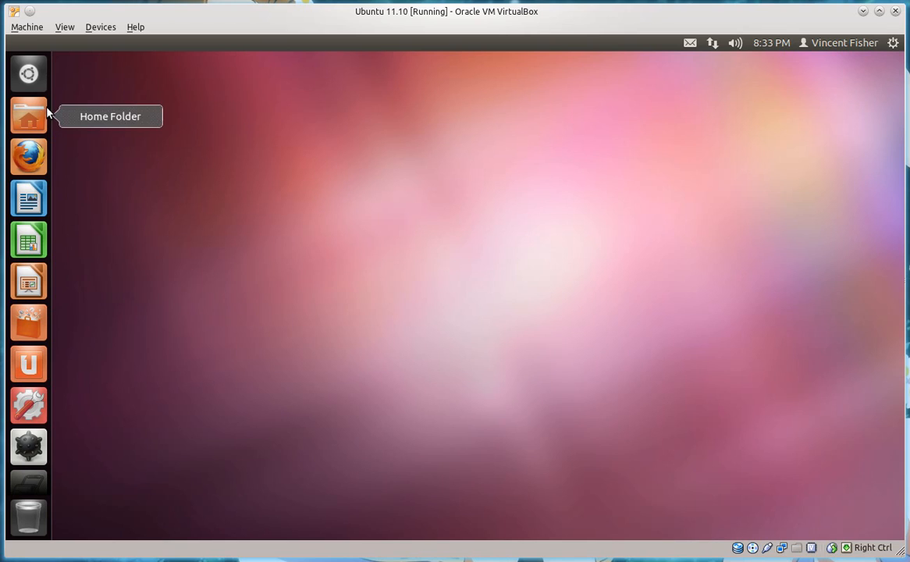
mouse_move(203, 186)
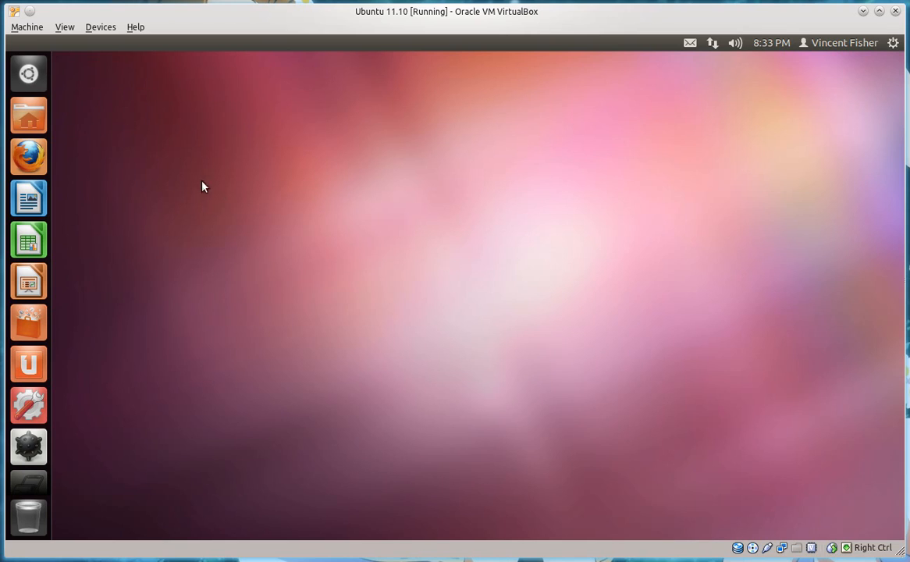
mouse_move(72, 90)
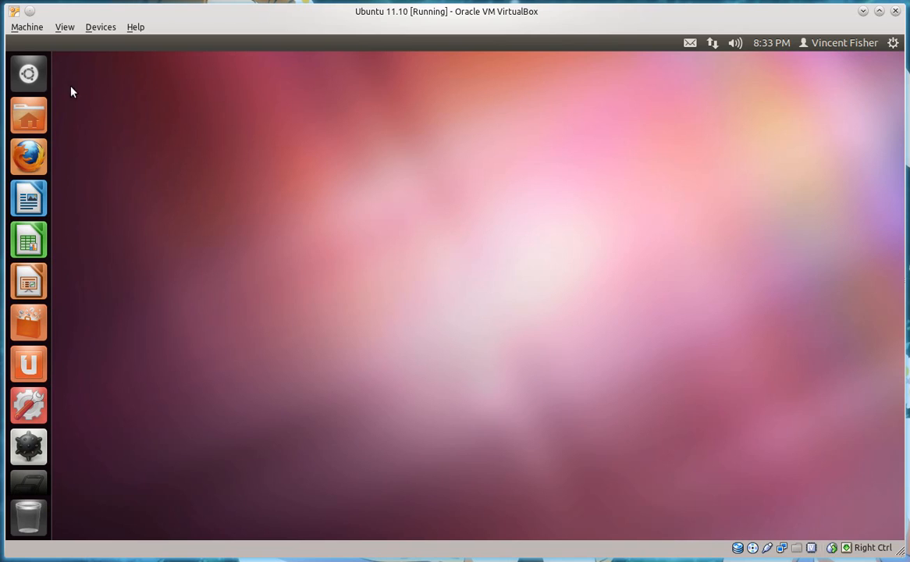
mouse_move(63, 88)
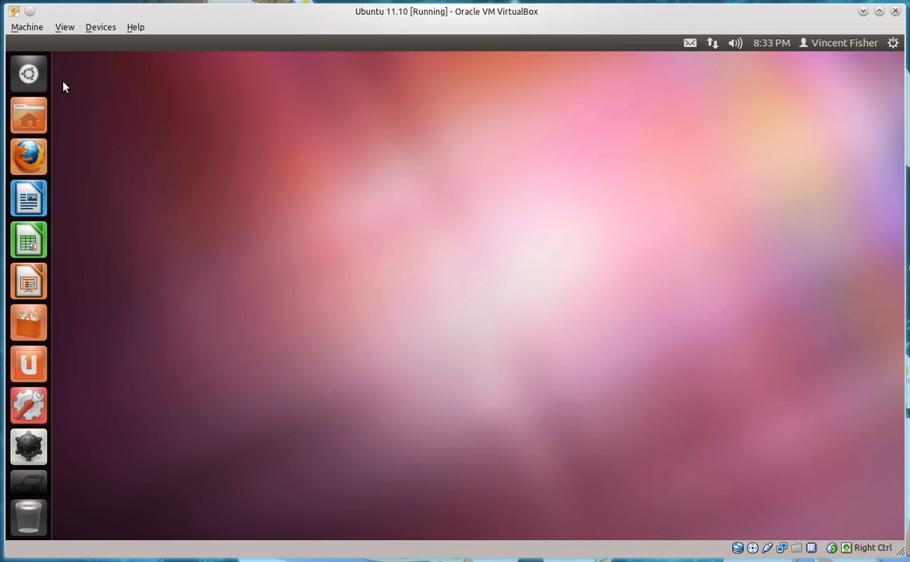
mouse_move(28, 322)
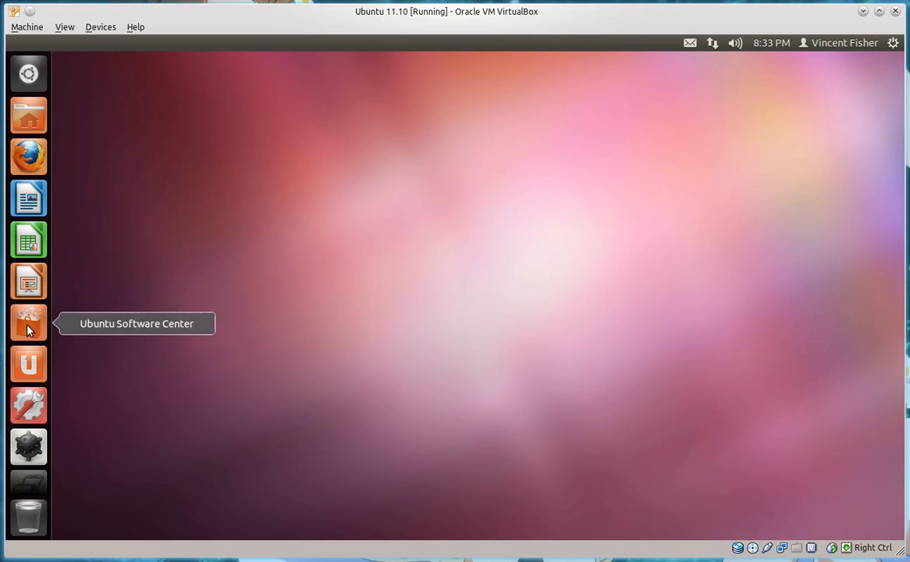
mouse_move(28, 156)
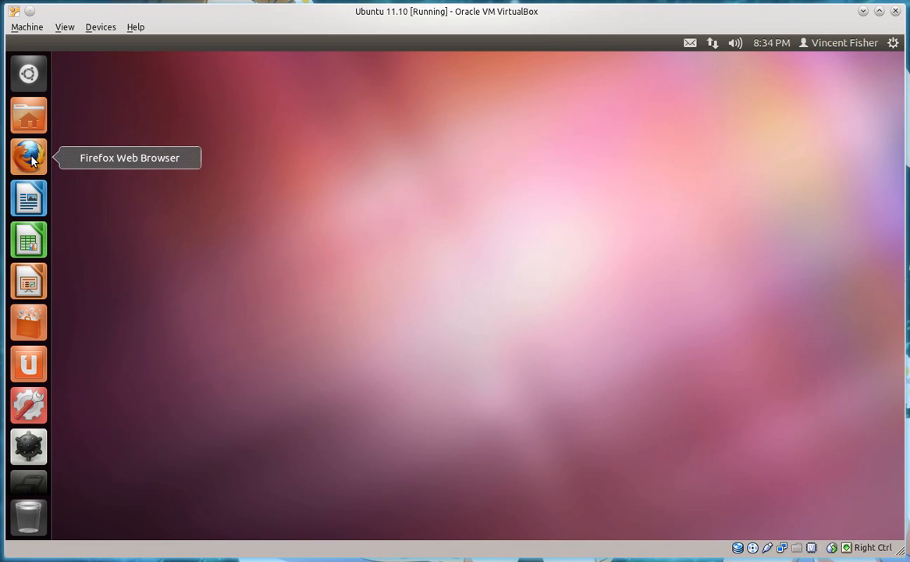
Briefly launch and close Firefox, then close the System Settings overview to leave the empty desktop
click(28, 156)
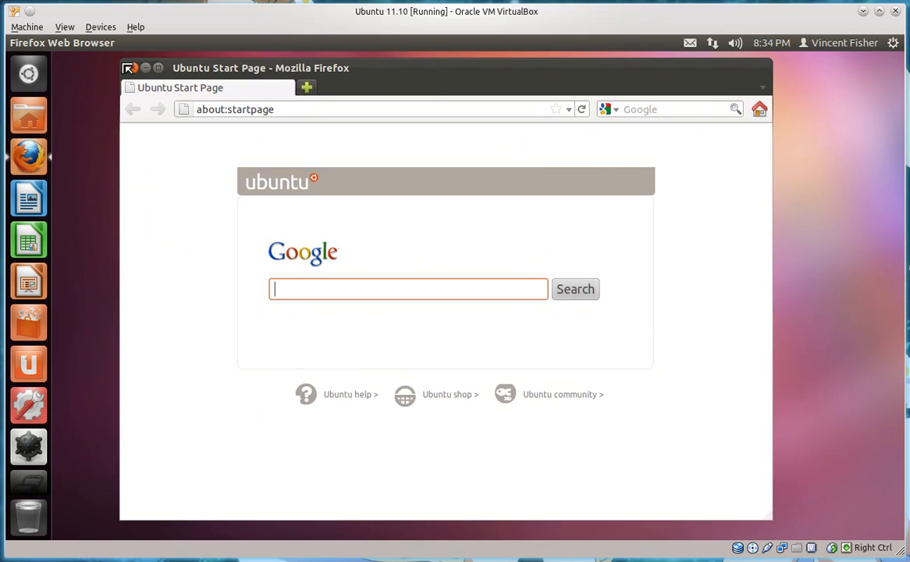
click(28, 73)
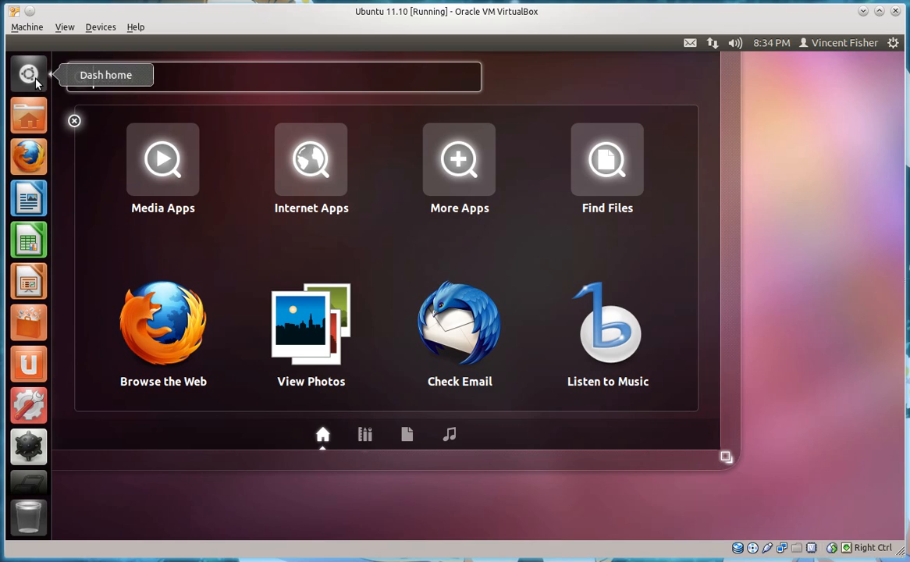
mouse_move(28, 73)
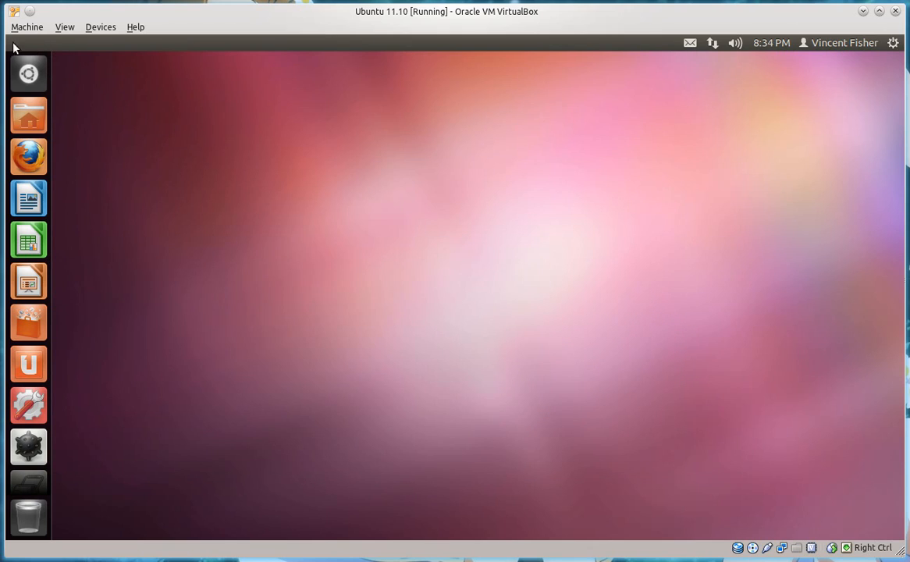
mouse_move(289, 160)
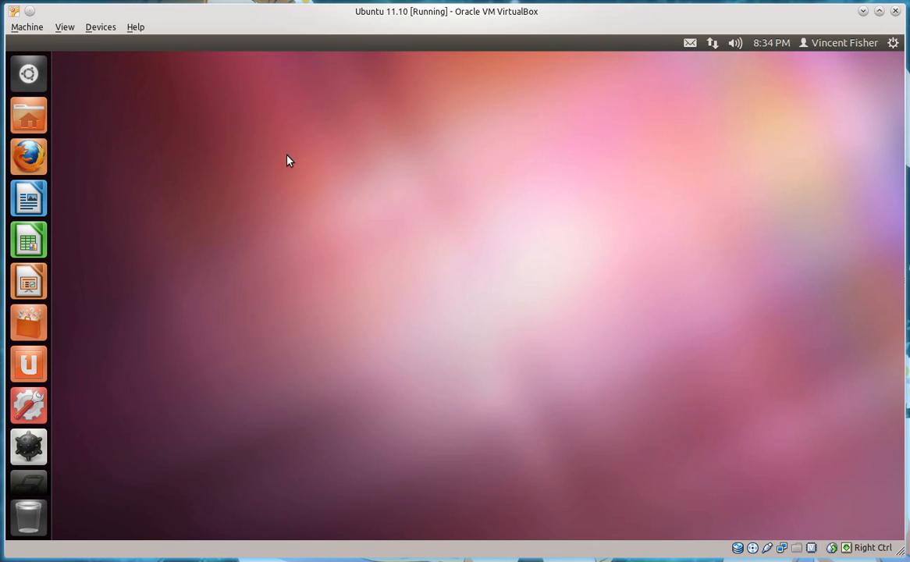
mouse_move(46, 55)
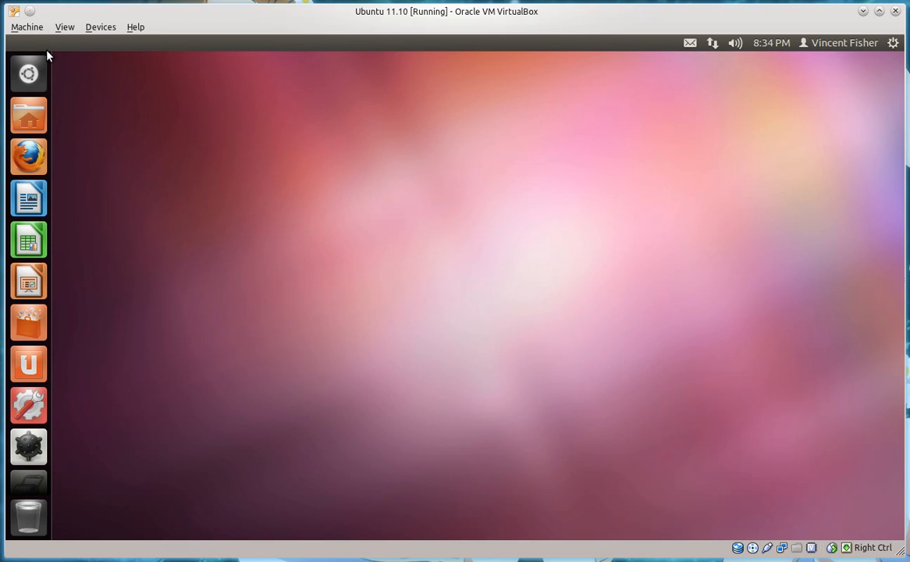
mouse_move(87, 75)
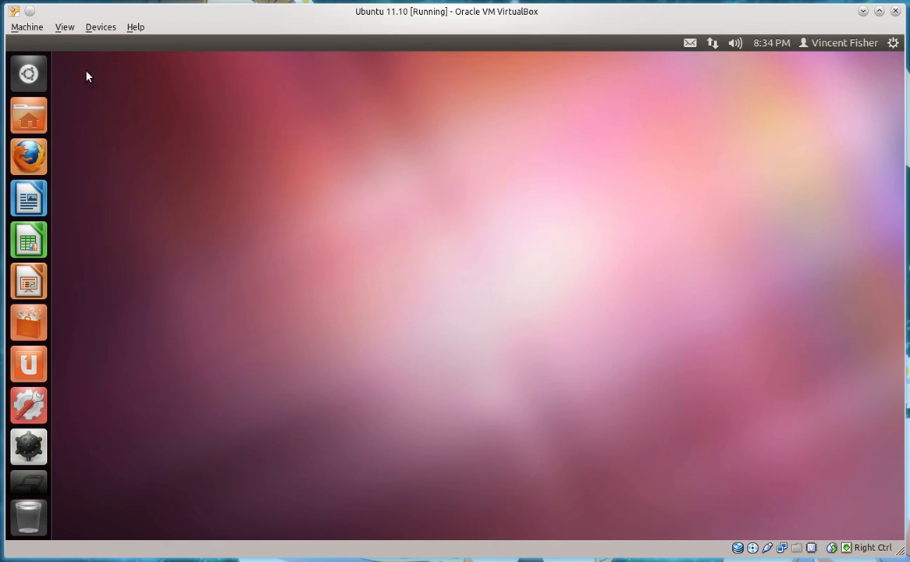
mouse_move(28, 156)
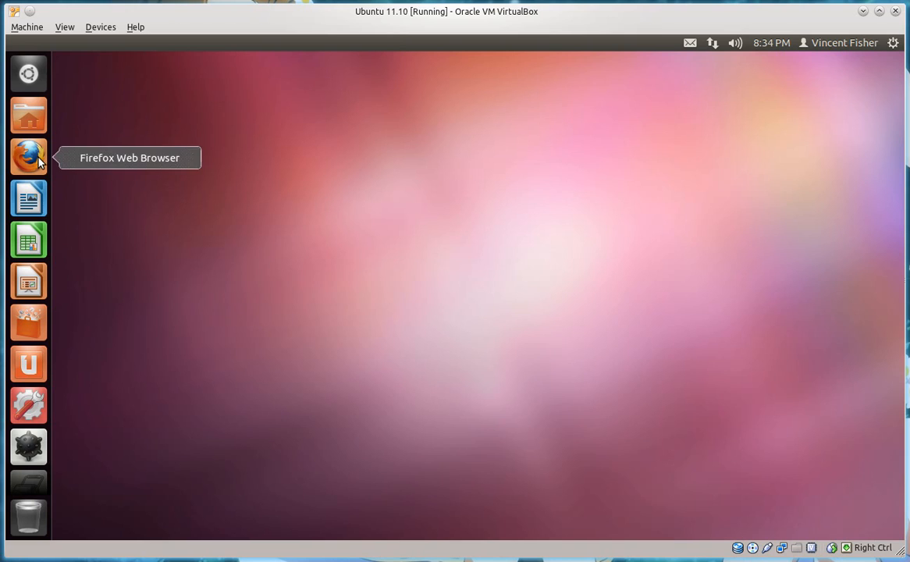
mouse_move(34, 139)
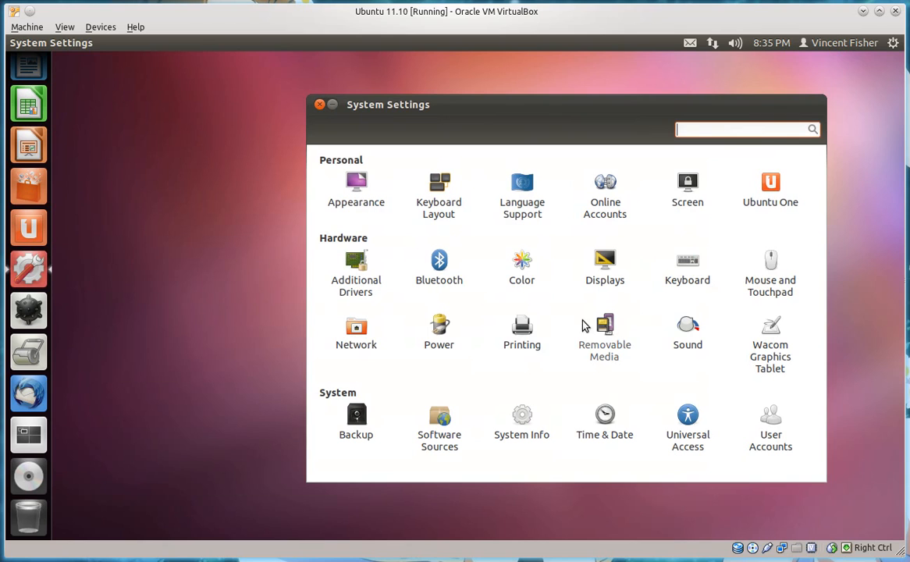
mouse_move(62, 200)
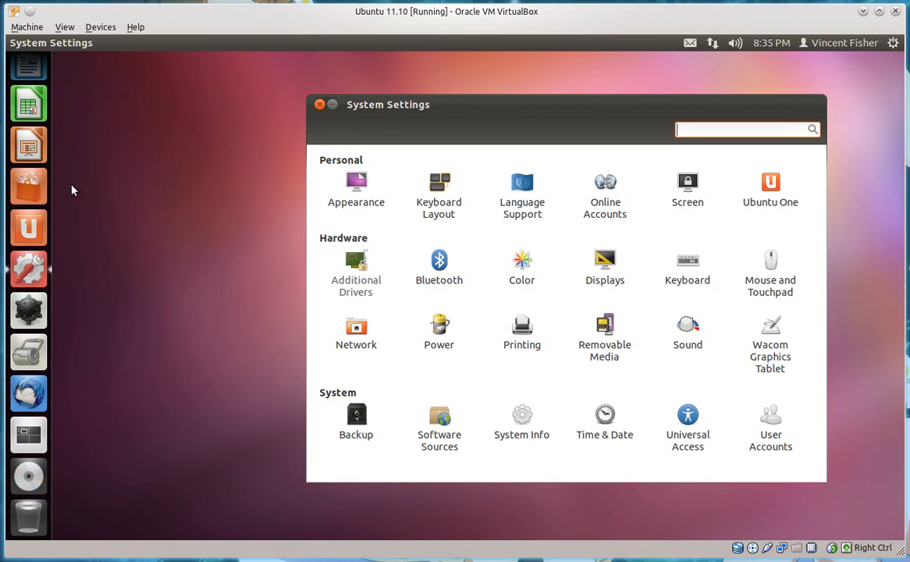
mouse_move(122, 193)
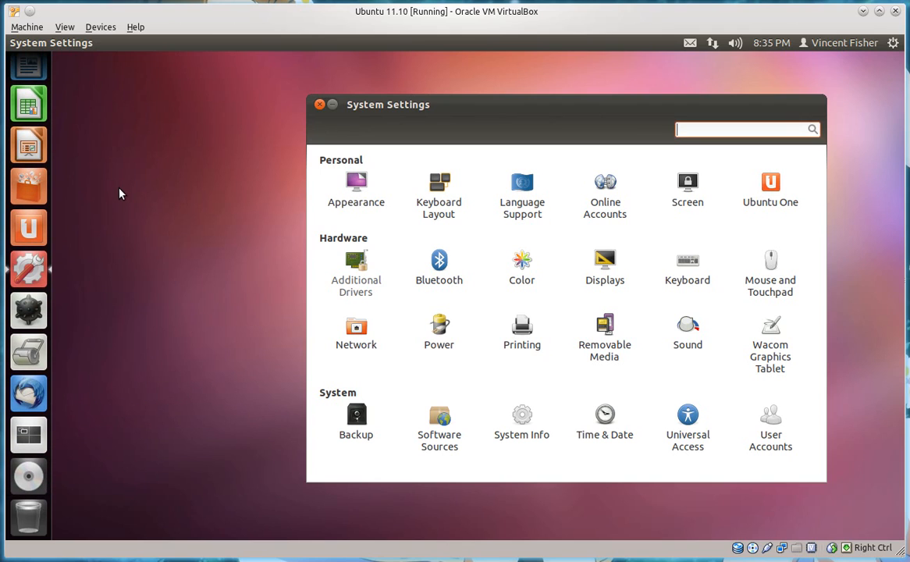
mouse_move(113, 184)
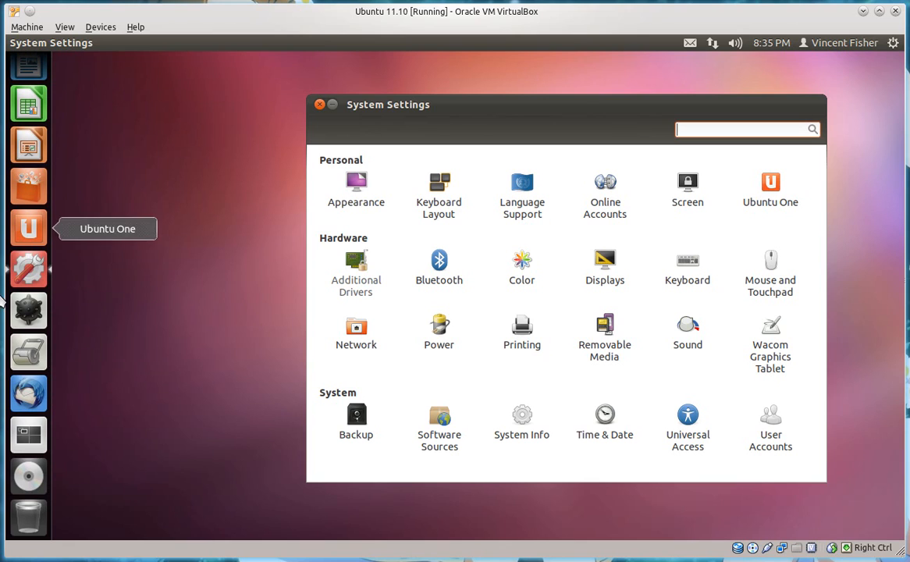
mouse_move(28, 311)
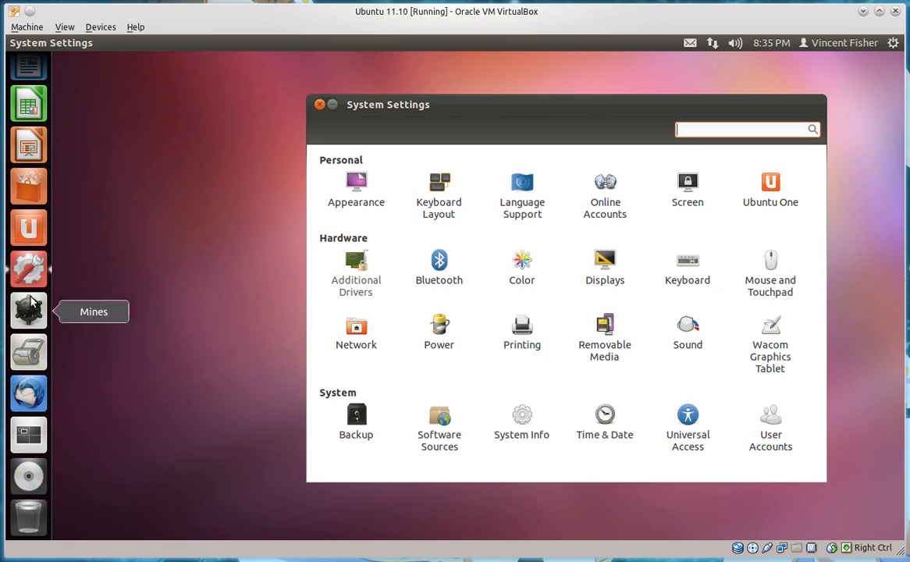
mouse_move(28, 474)
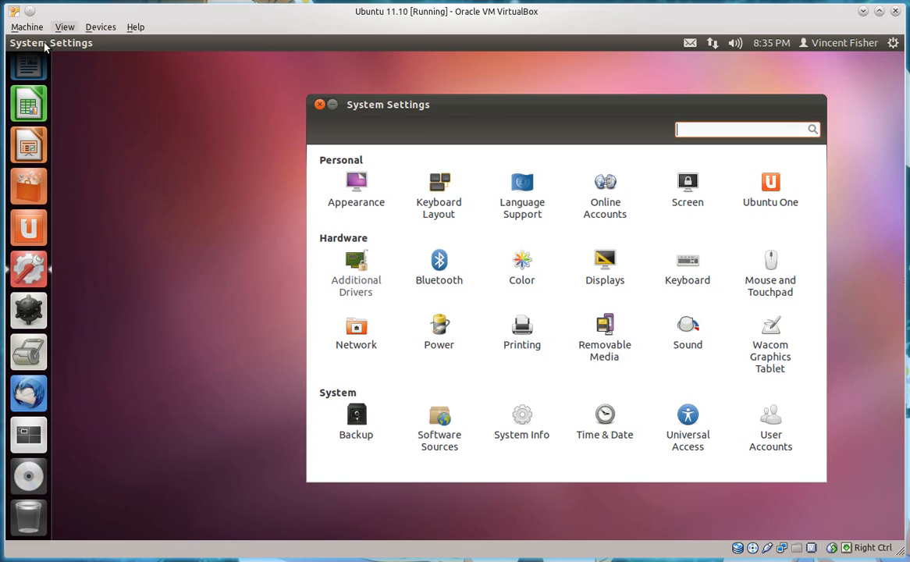
click(318, 103)
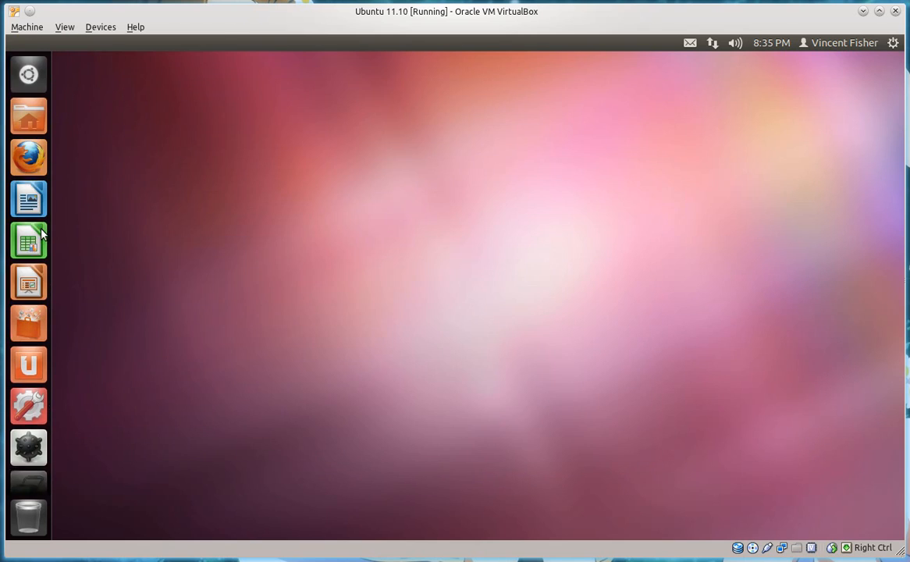
click(28, 115)
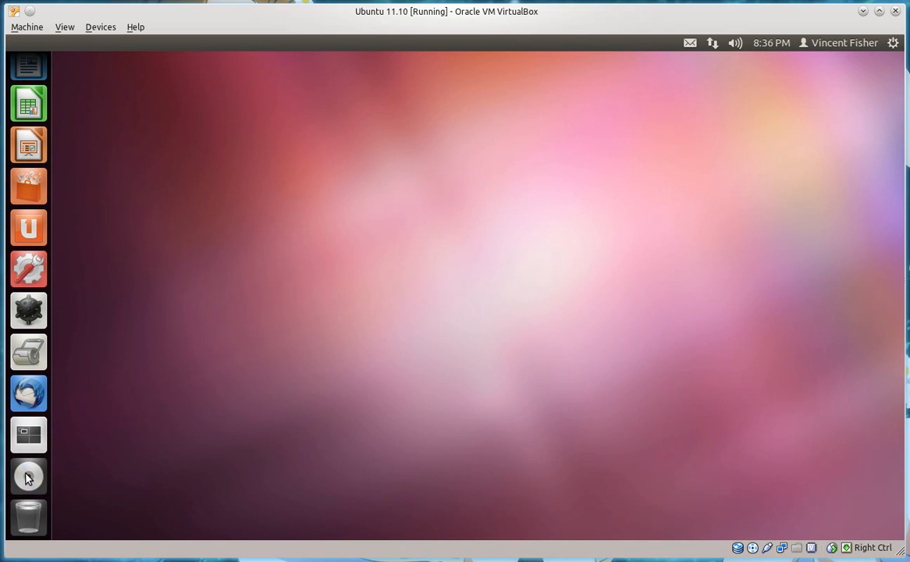
click(100, 26)
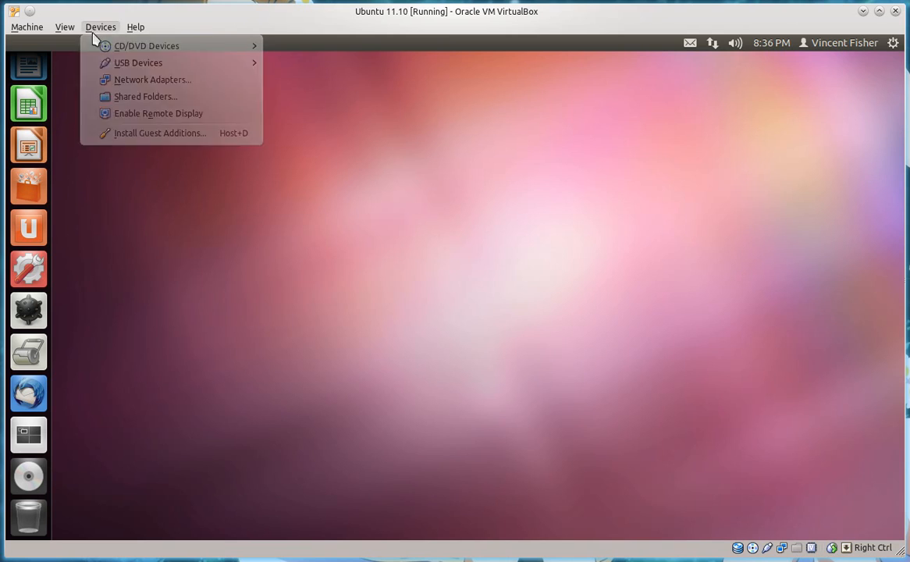
click(159, 133)
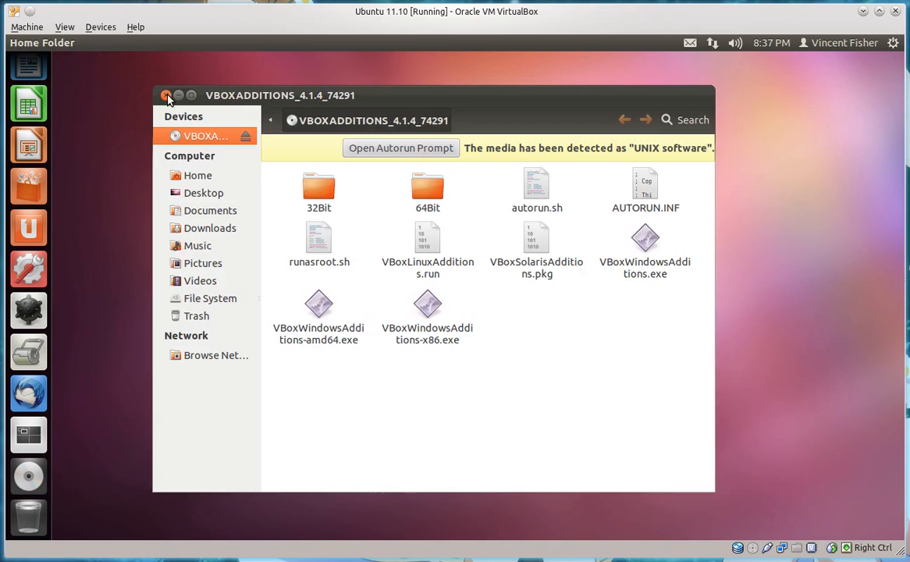
click(168, 95)
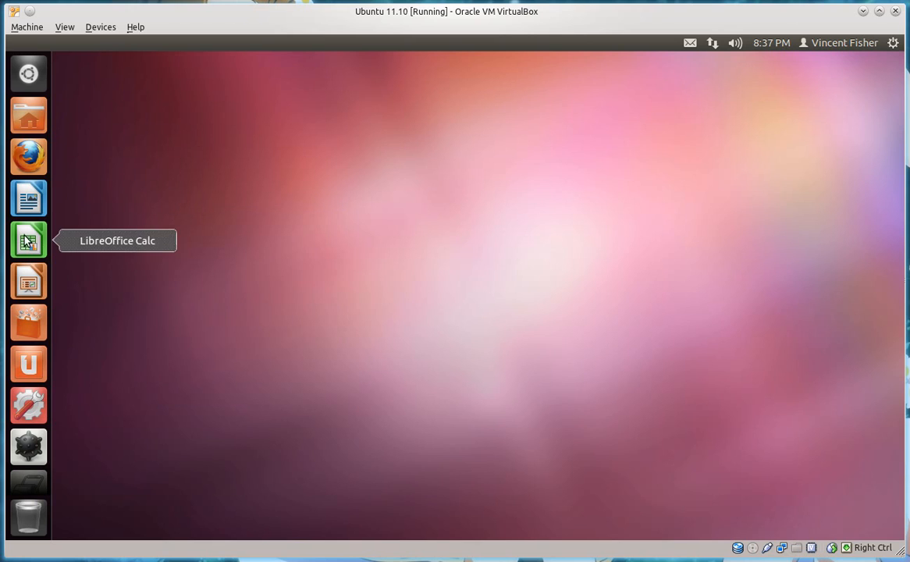
mouse_move(28, 115)
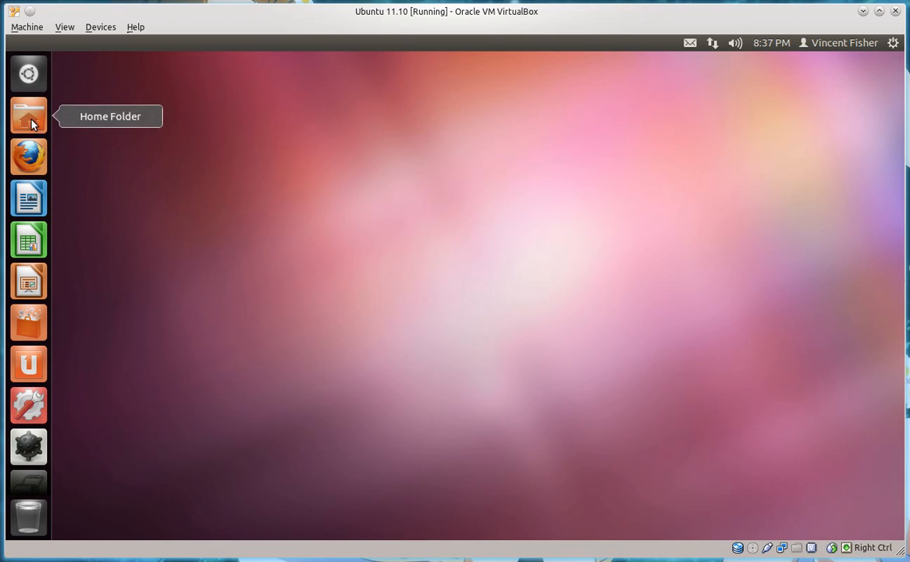
mouse_move(66, 412)
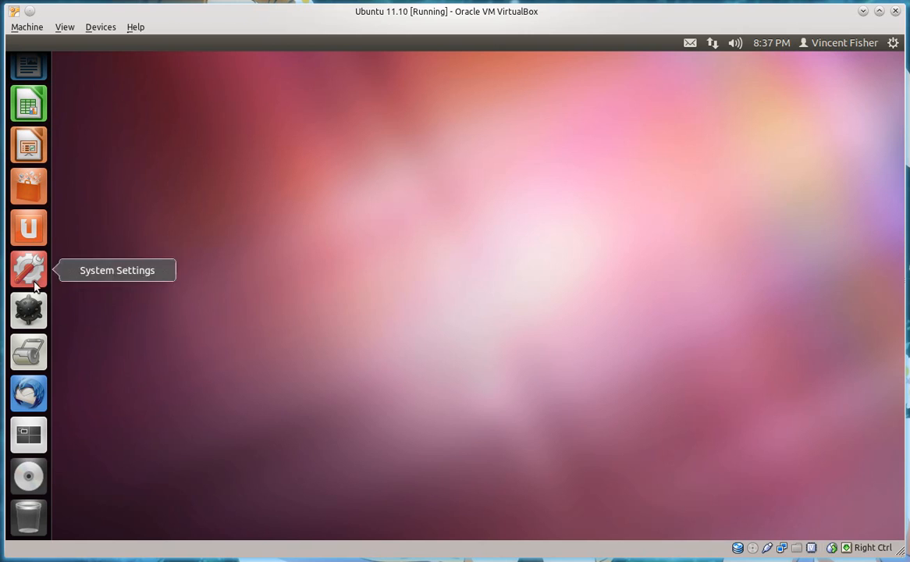
click(28, 70)
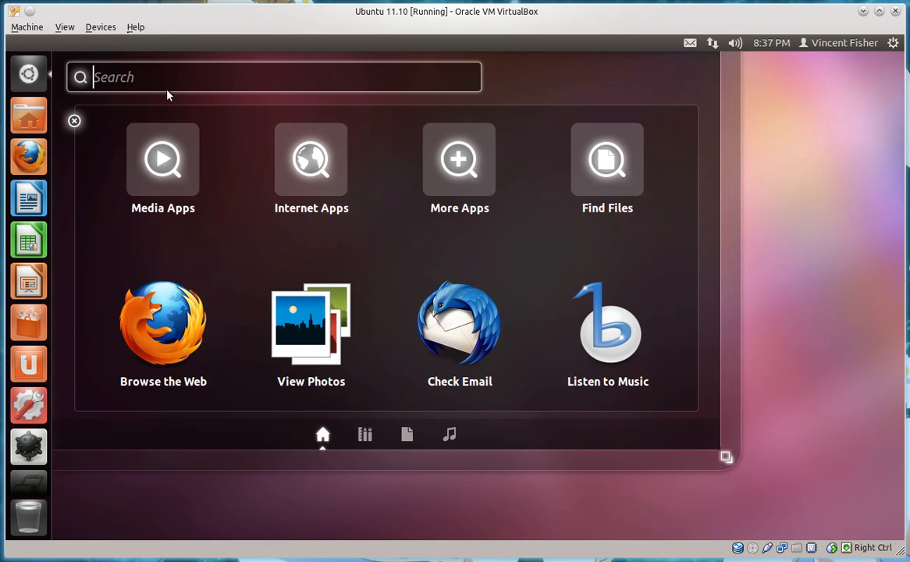
click(365, 434)
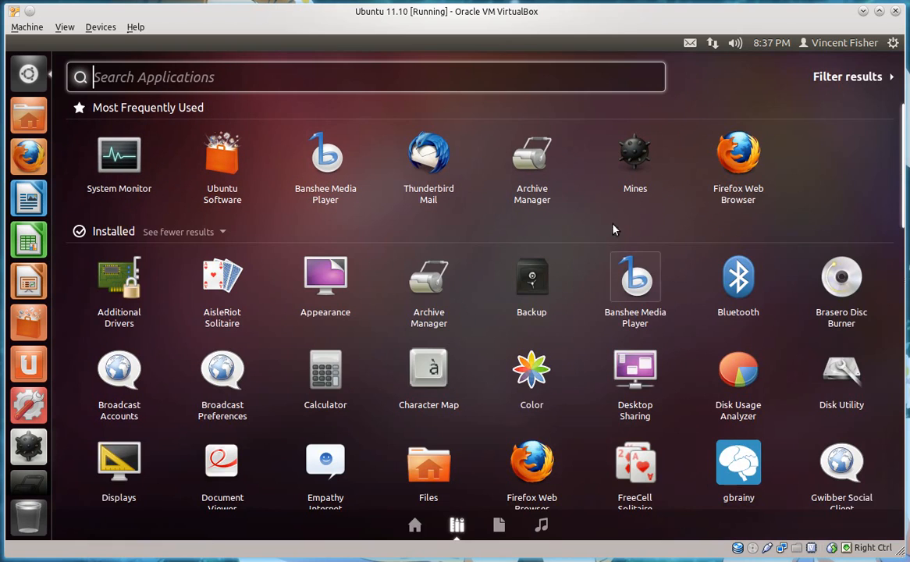
scroll(down, 3)
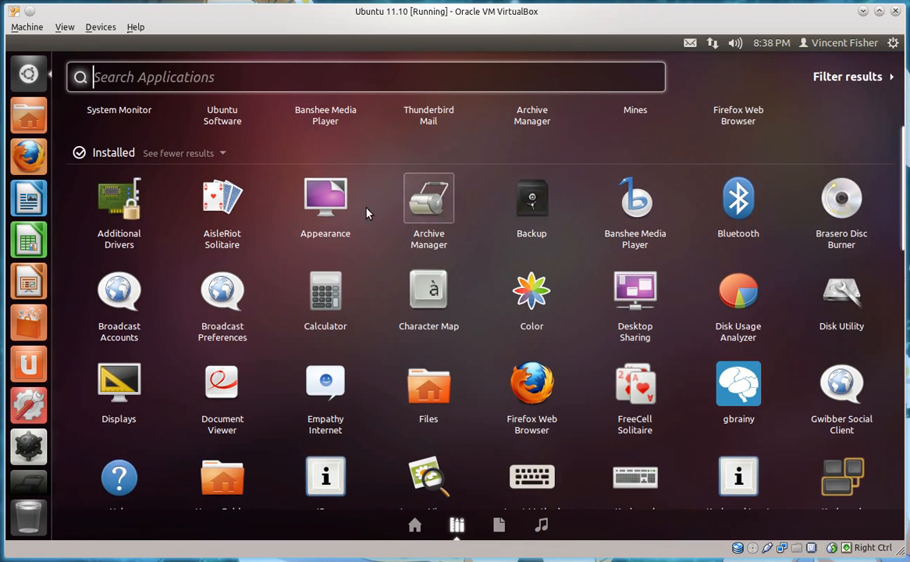
mouse_move(476, 210)
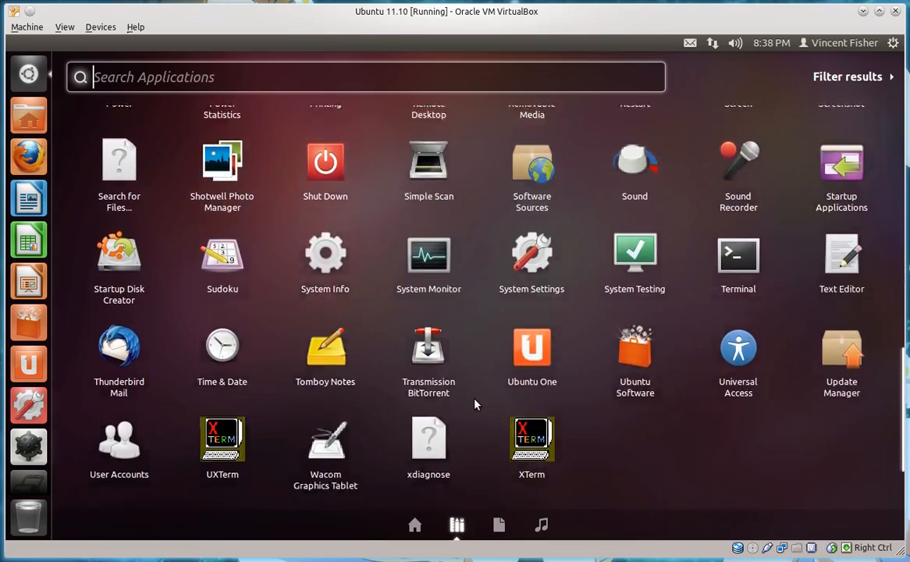
scroll(up, 3)
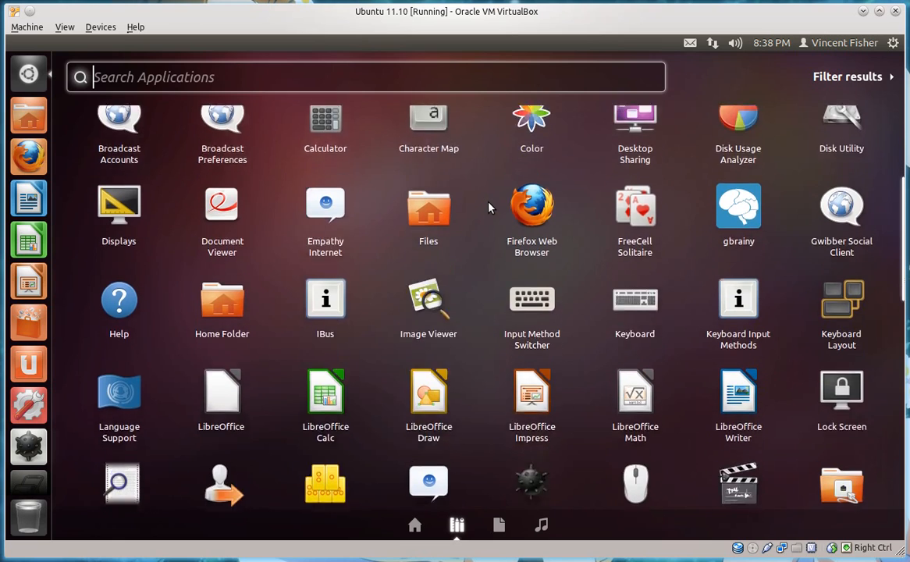
scroll(down, 3)
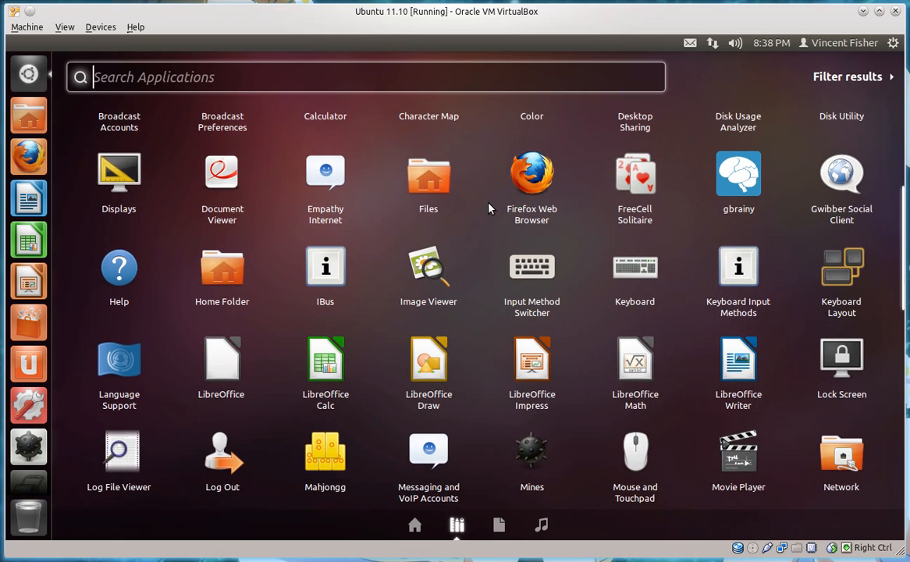
scroll(down, 3)
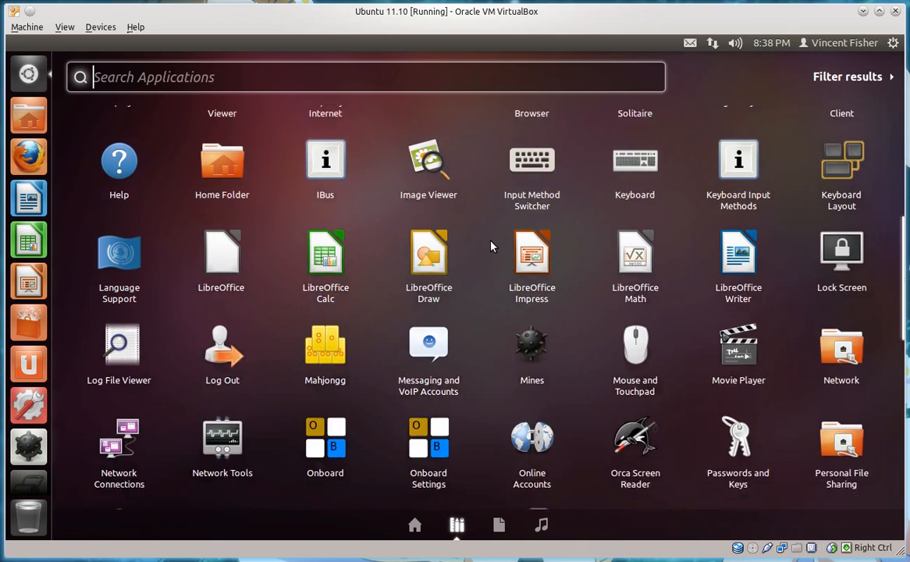
scroll(down, 3)
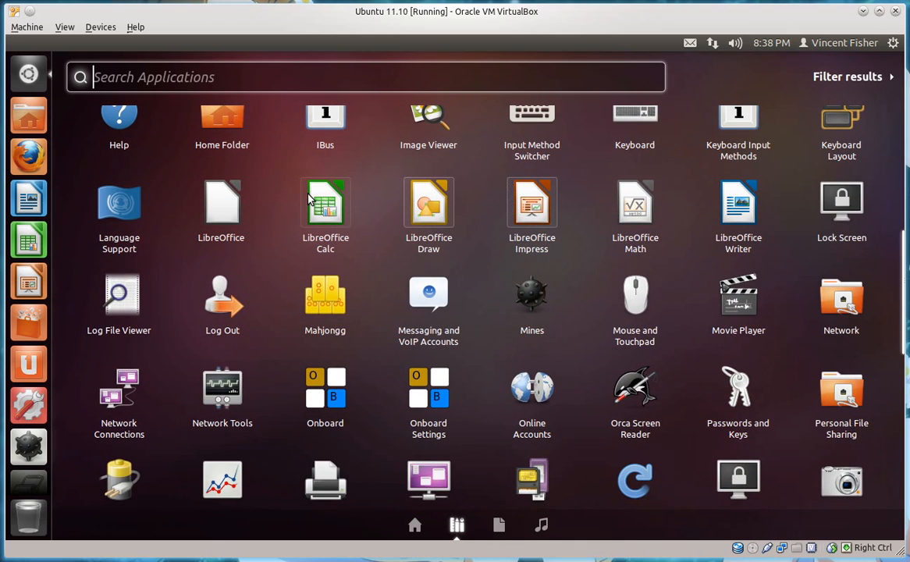
mouse_move(290, 141)
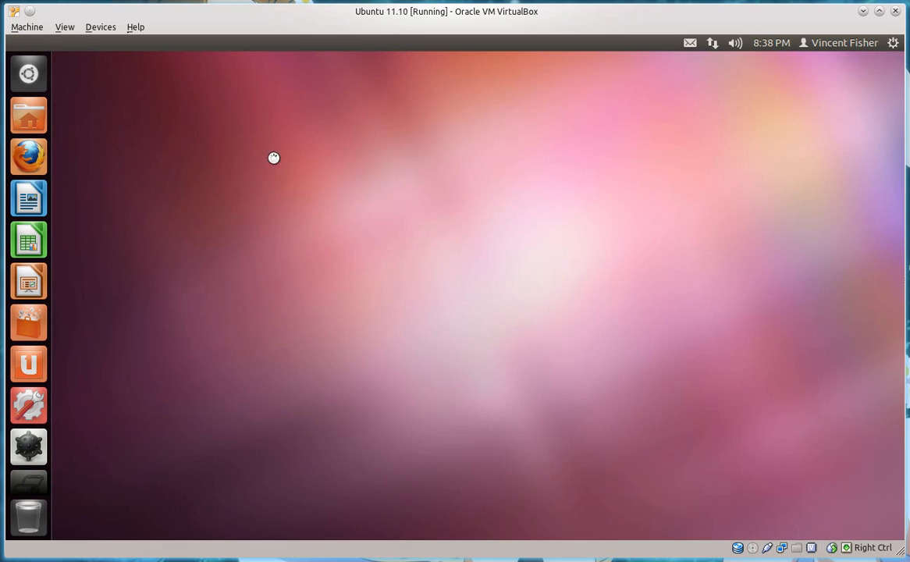
click(28, 116)
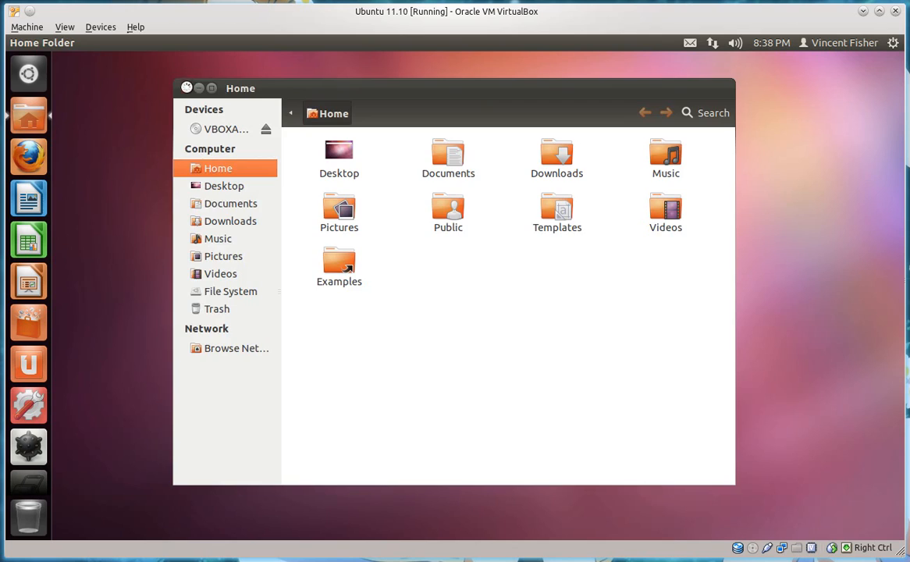
click(843, 44)
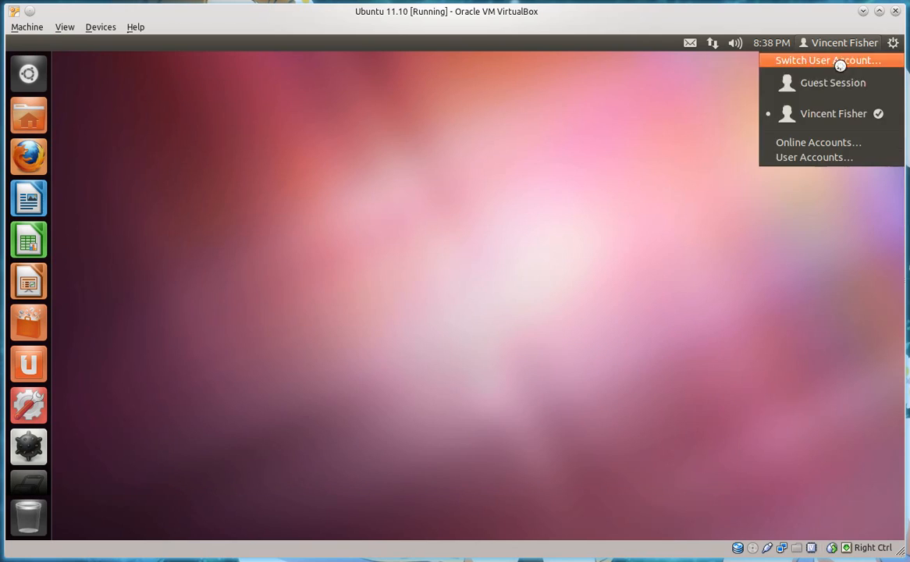
click(893, 44)
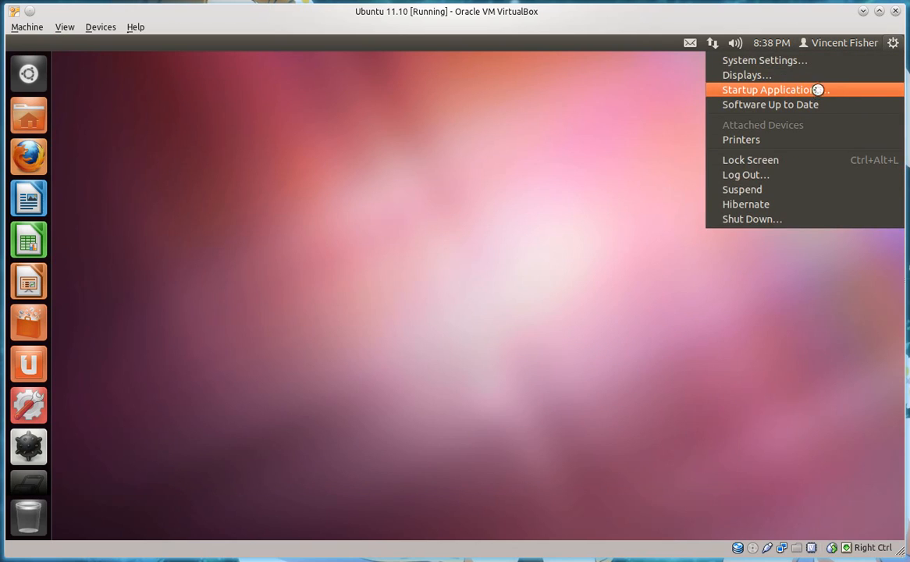
mouse_move(784, 89)
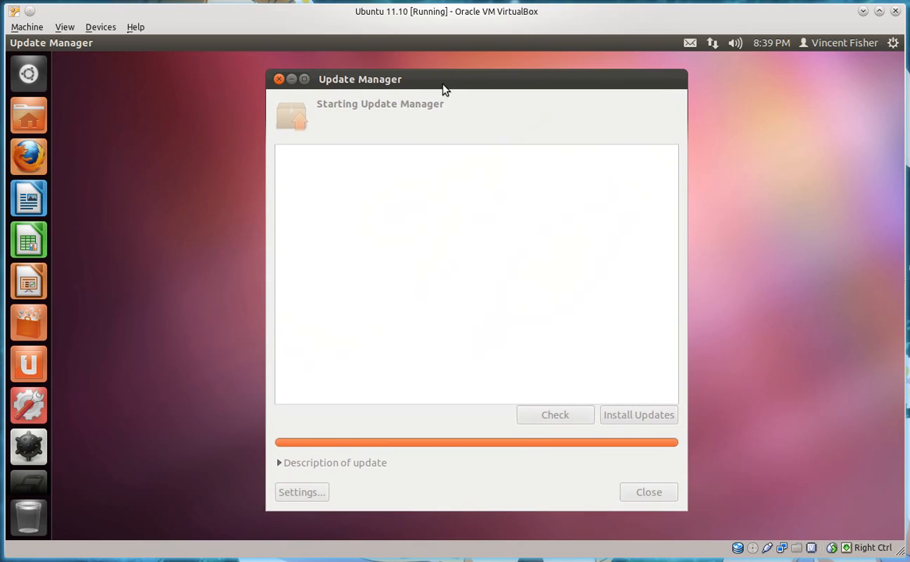
click(278, 78)
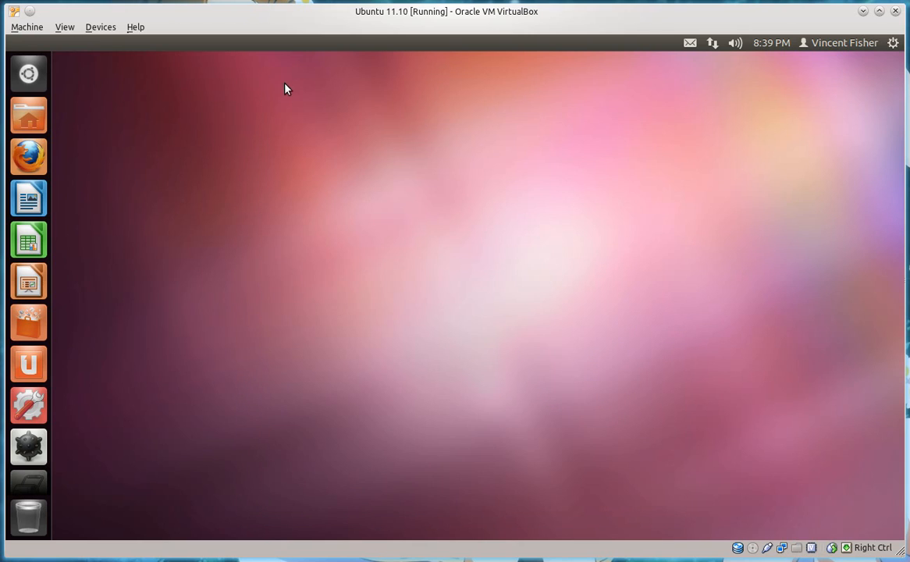
Browse the session, user account and sound indicator menus in the top panel
click(893, 44)
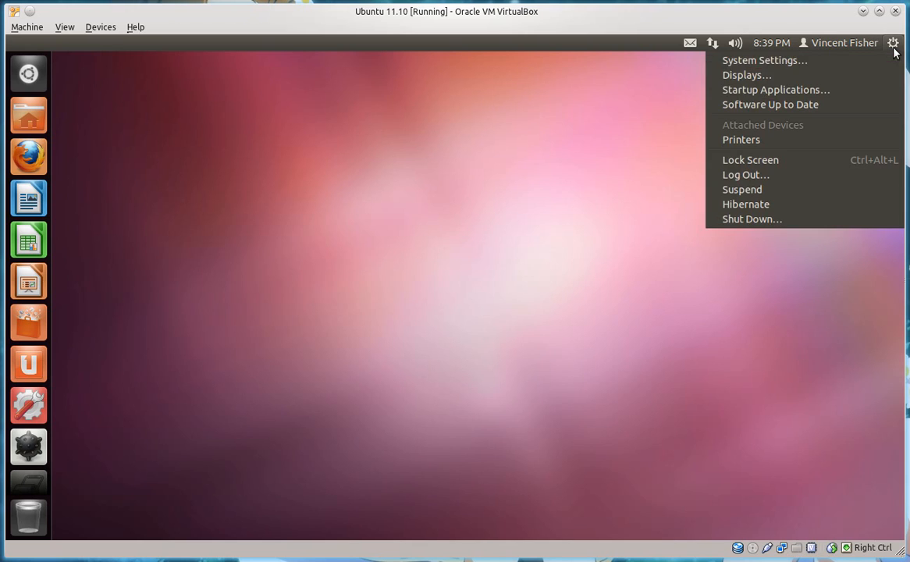
click(838, 42)
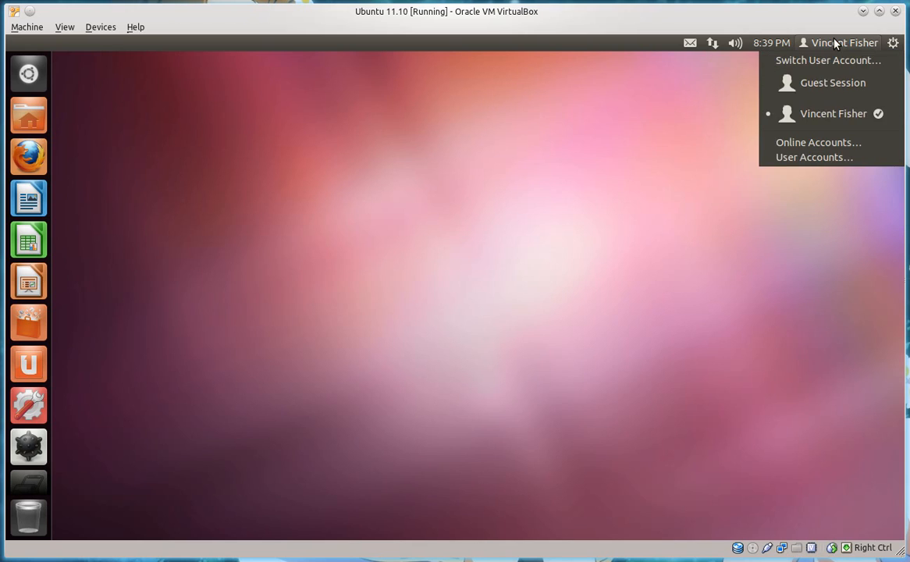
click(735, 42)
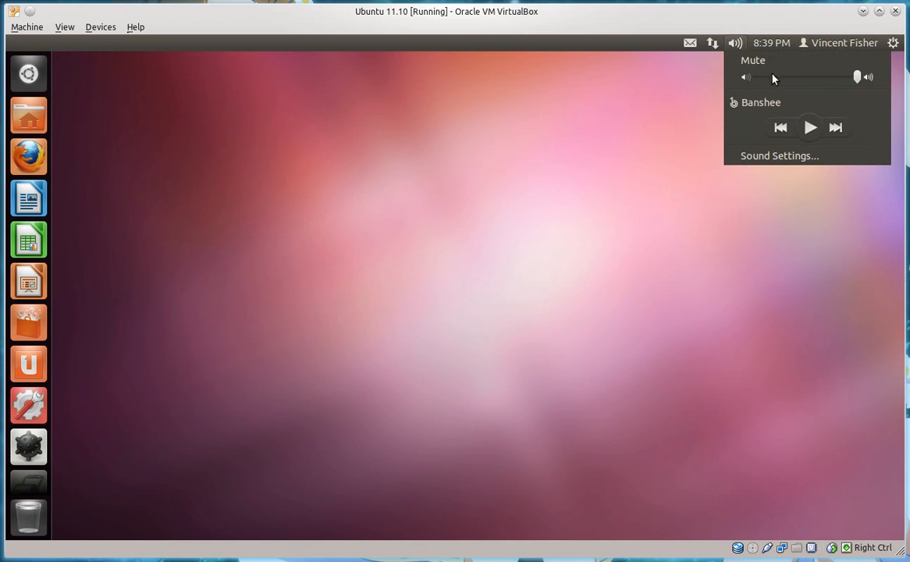
Drag the volume slider left to lower the system sound, nudging it back and forth
drag(858, 76, 824, 77)
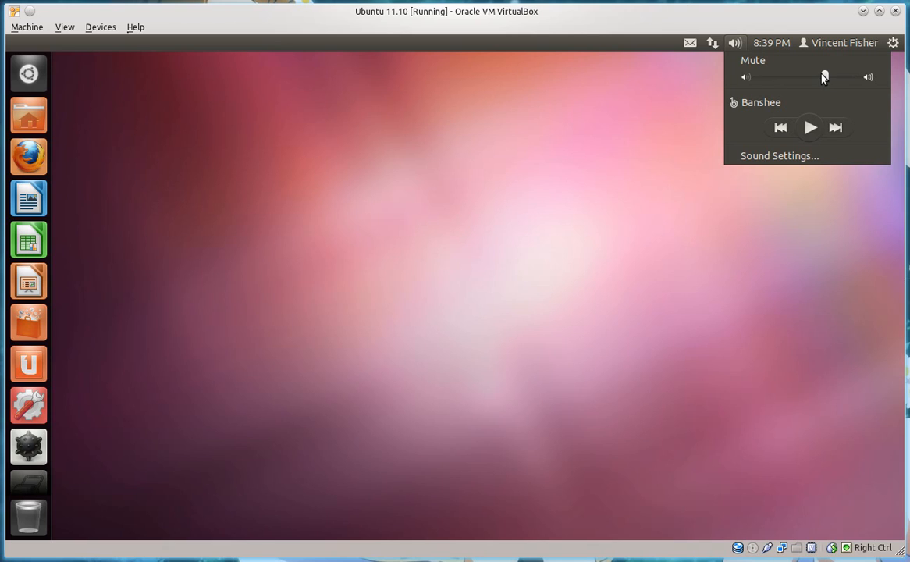
drag(824, 77, 808, 76)
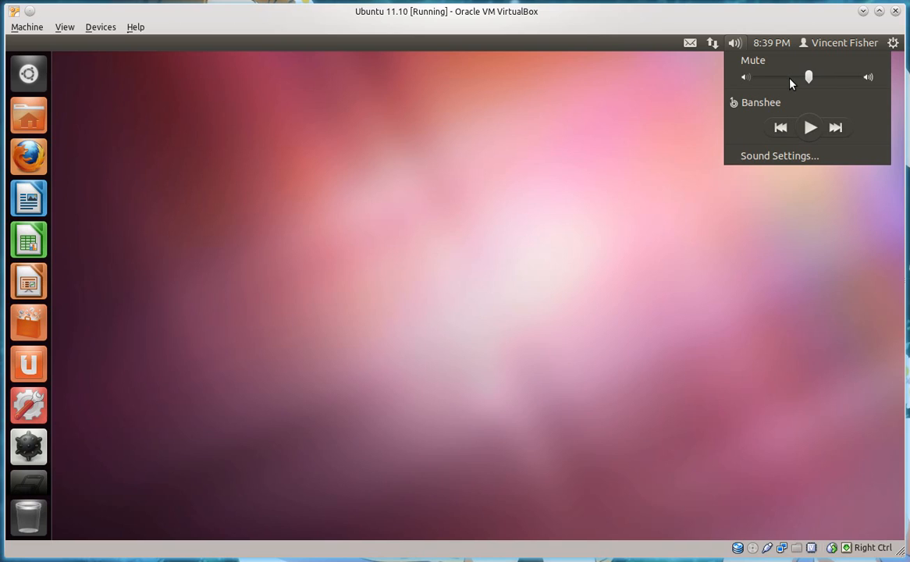
mouse_move(804, 81)
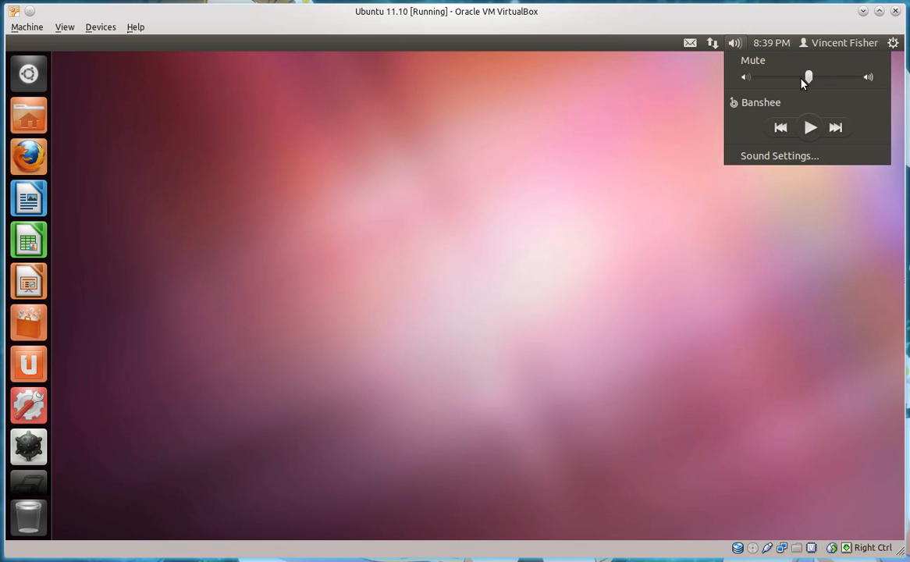
mouse_move(806, 84)
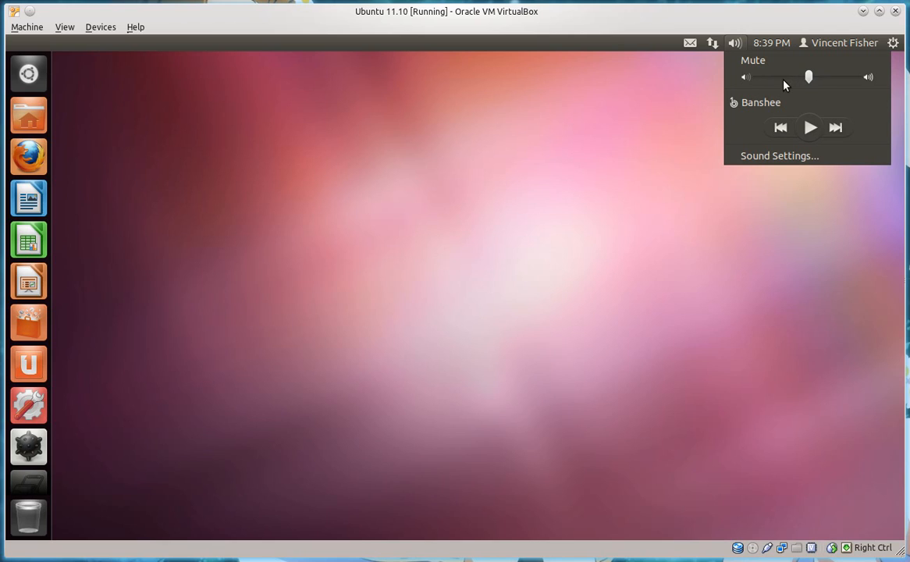
drag(808, 76, 816, 77)
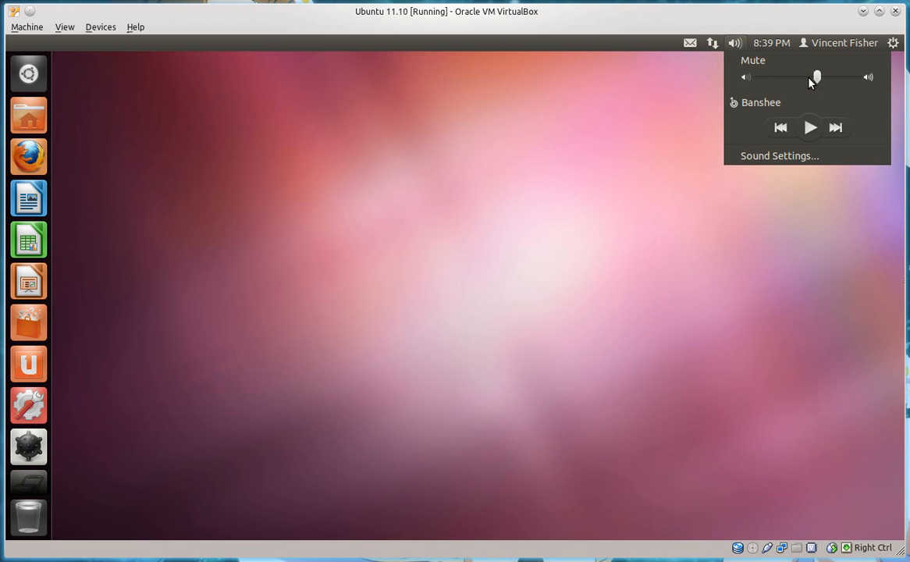
drag(816, 76, 859, 76)
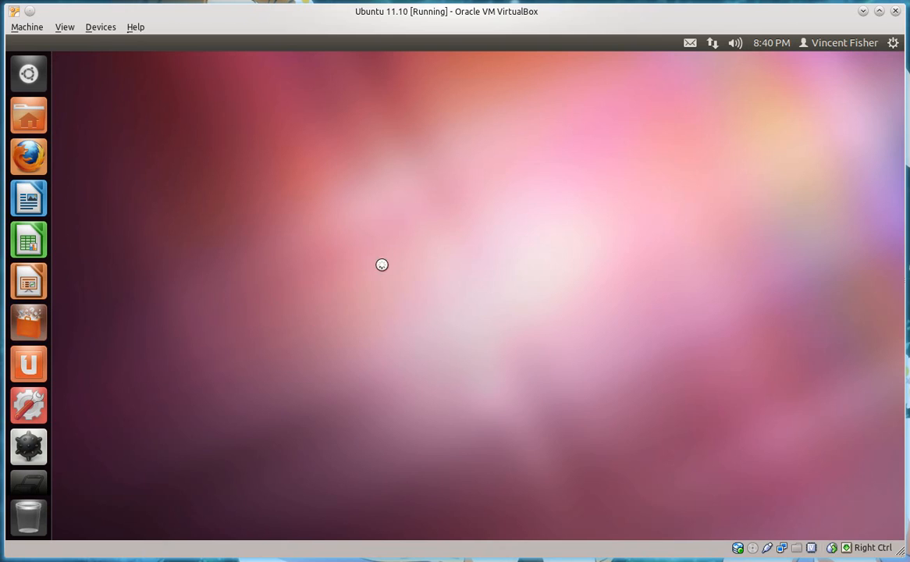
click(29, 322)
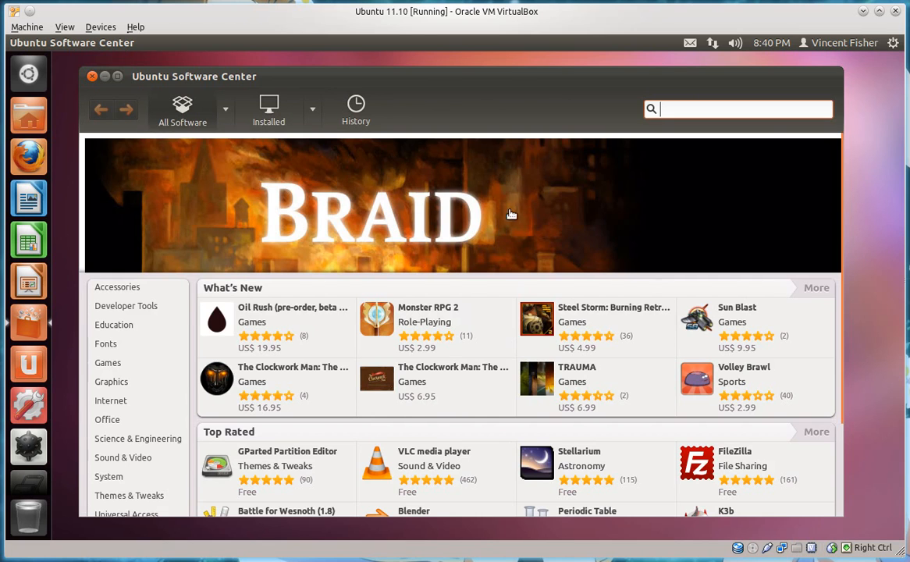
mouse_move(804, 213)
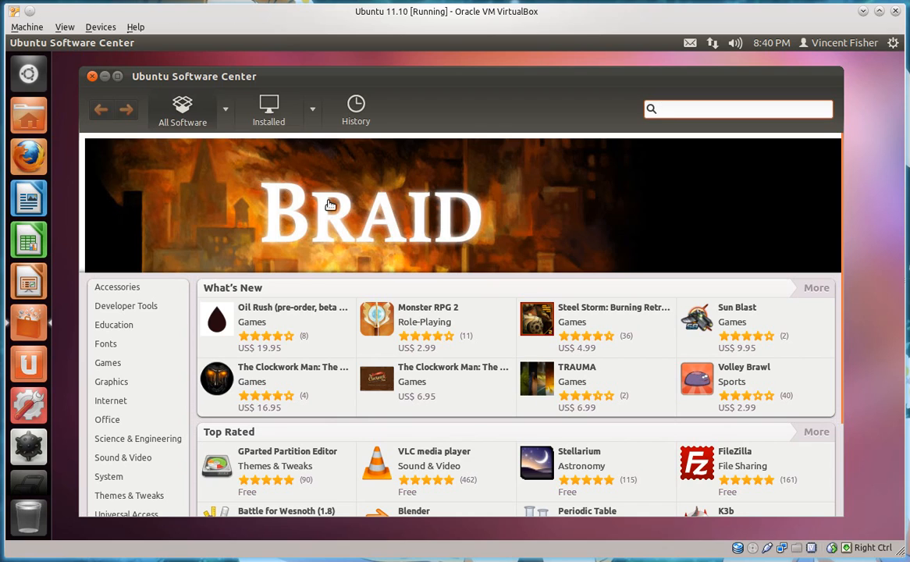
click(373, 218)
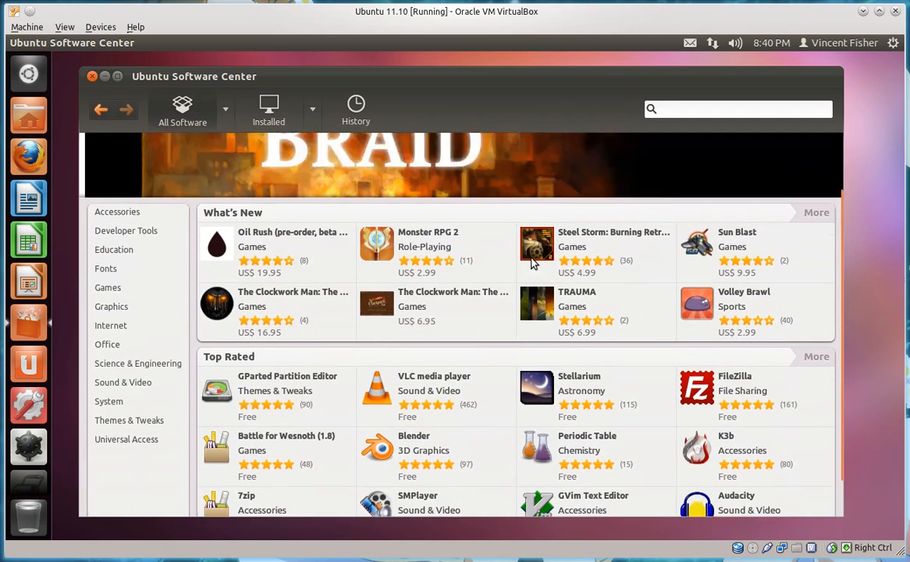
scroll(down, 3)
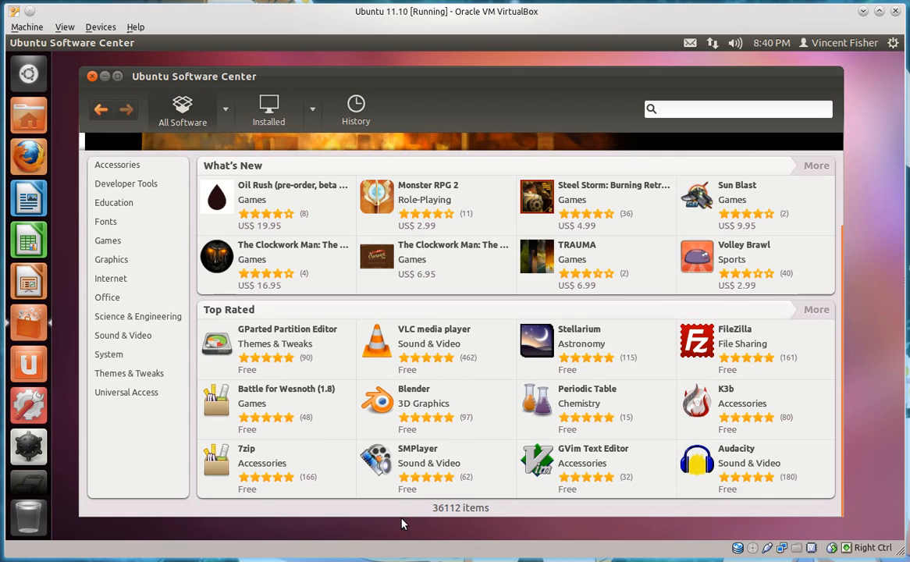
mouse_move(449, 514)
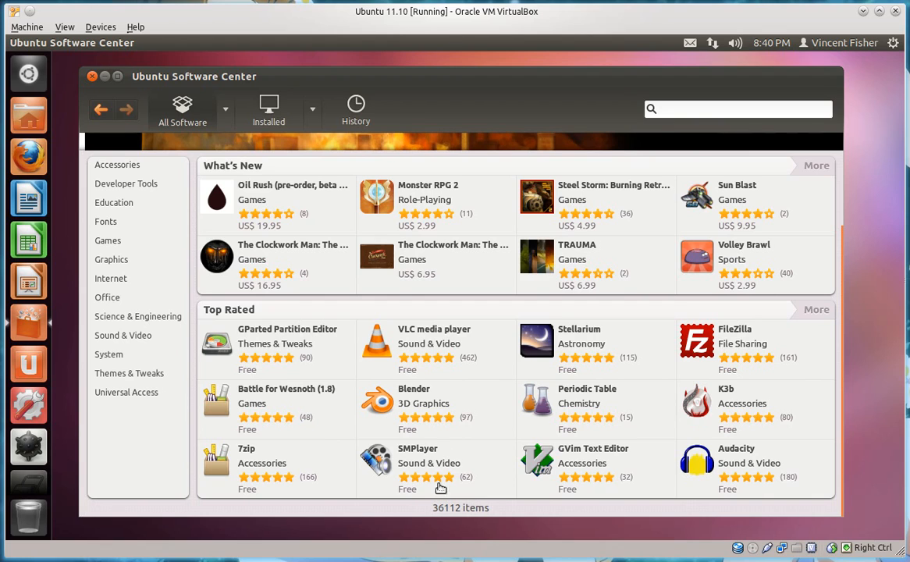
mouse_move(471, 509)
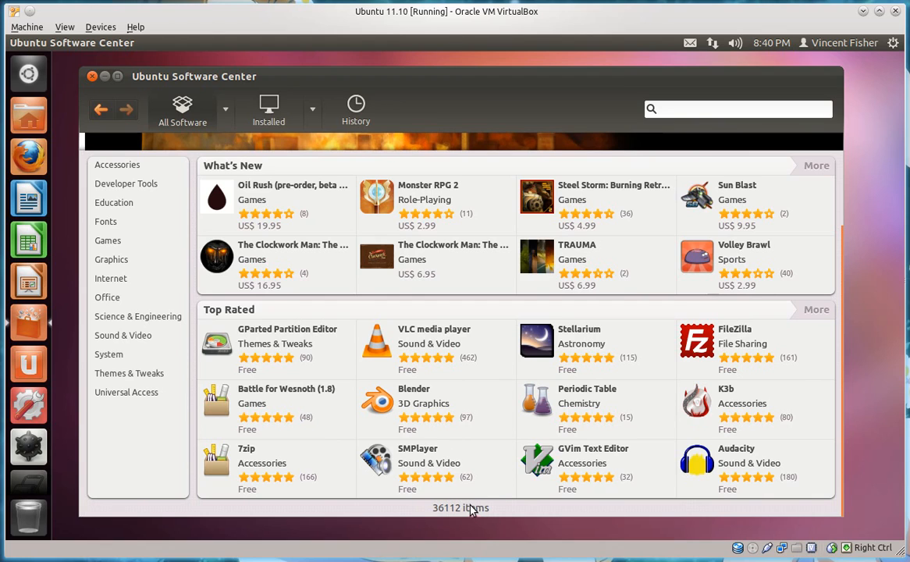
mouse_move(445, 518)
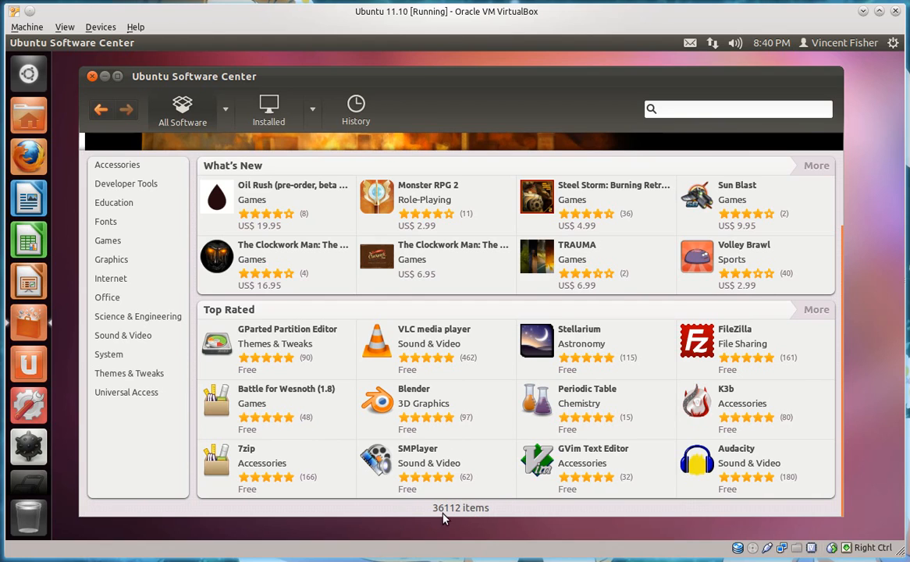
mouse_move(431, 523)
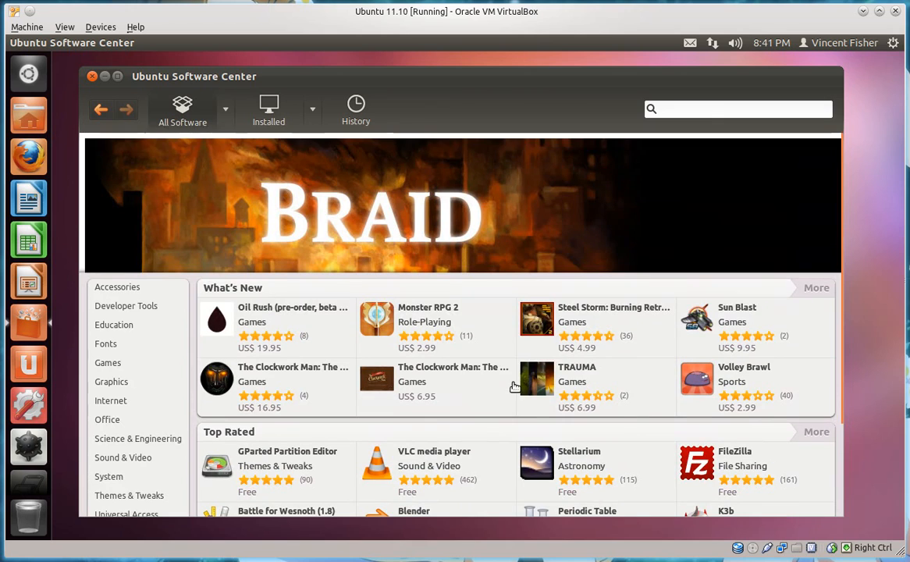
mouse_move(821, 320)
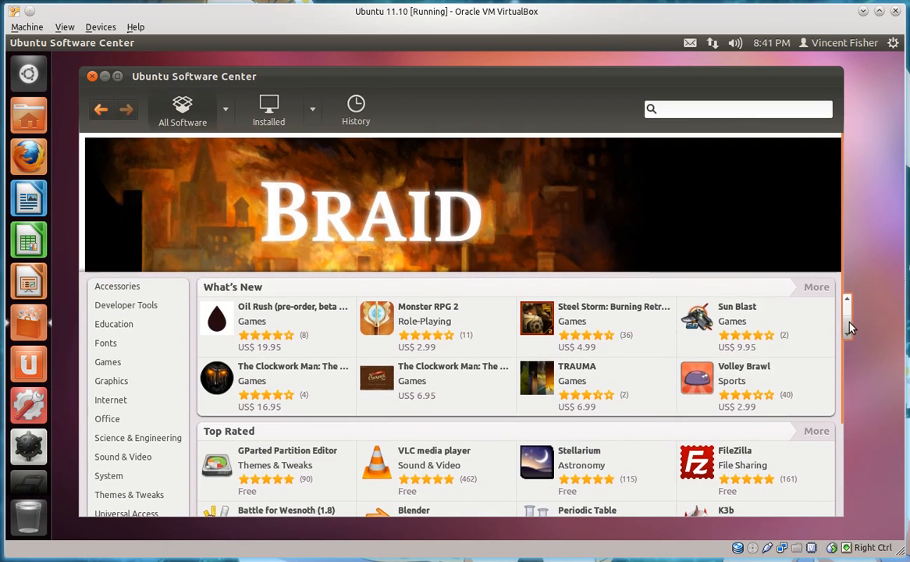
scroll(down, 3)
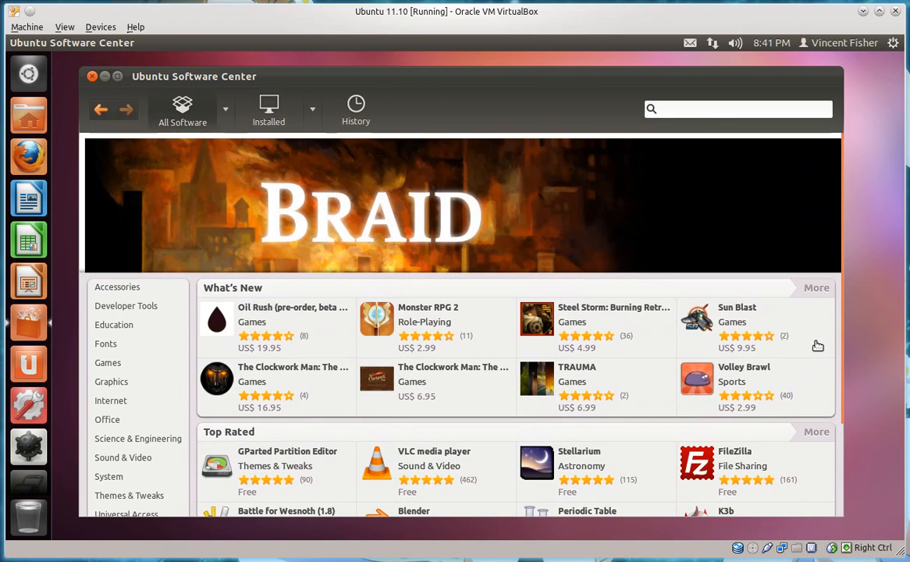
click(90, 75)
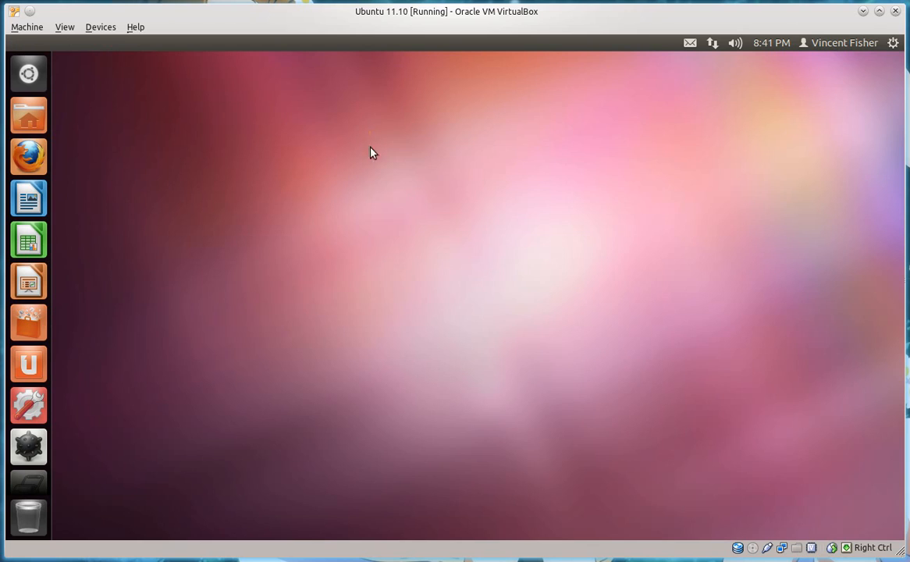
mouse_move(761, 386)
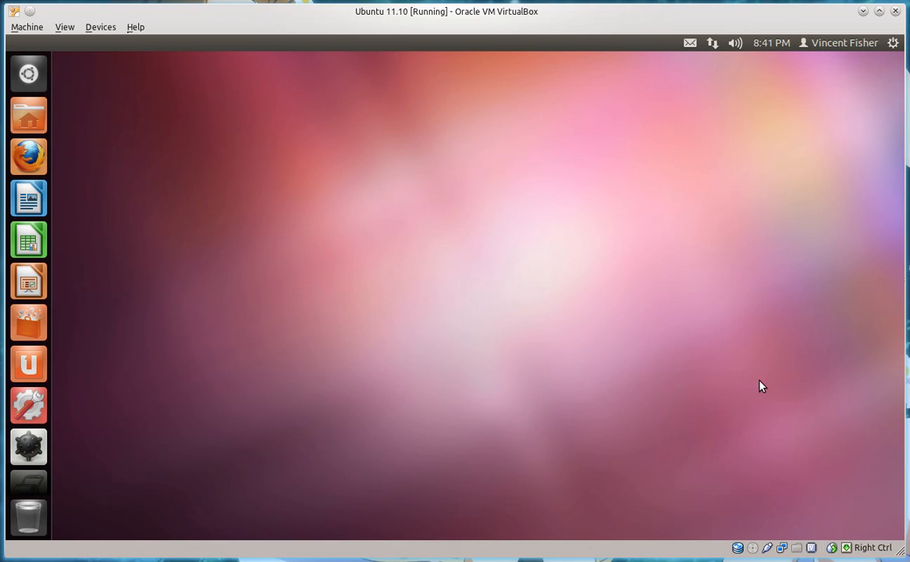
mouse_move(349, 237)
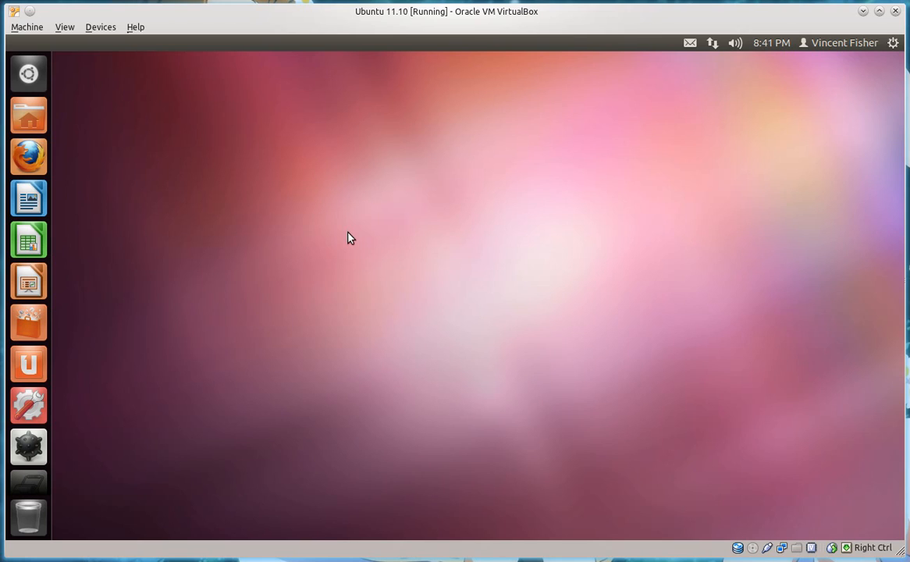
mouse_move(371, 250)
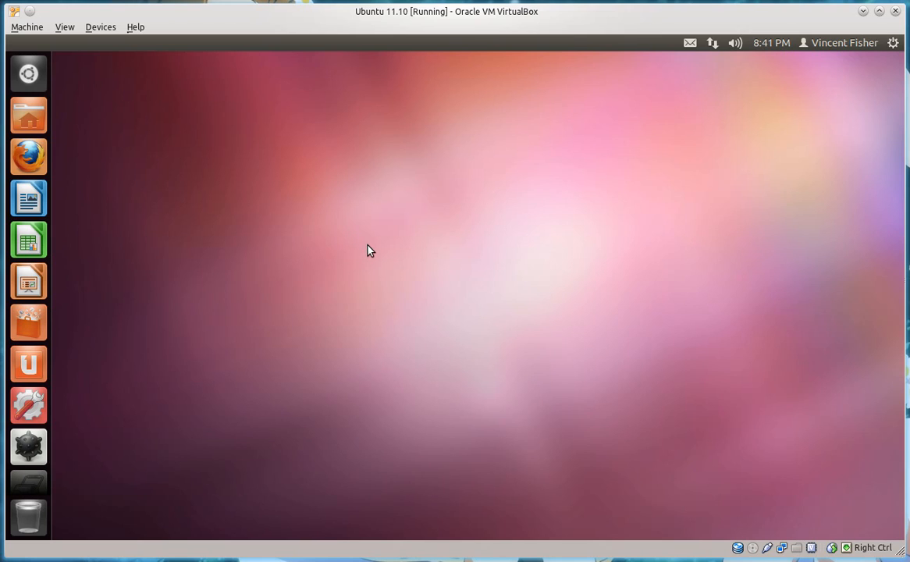
mouse_move(199, 141)
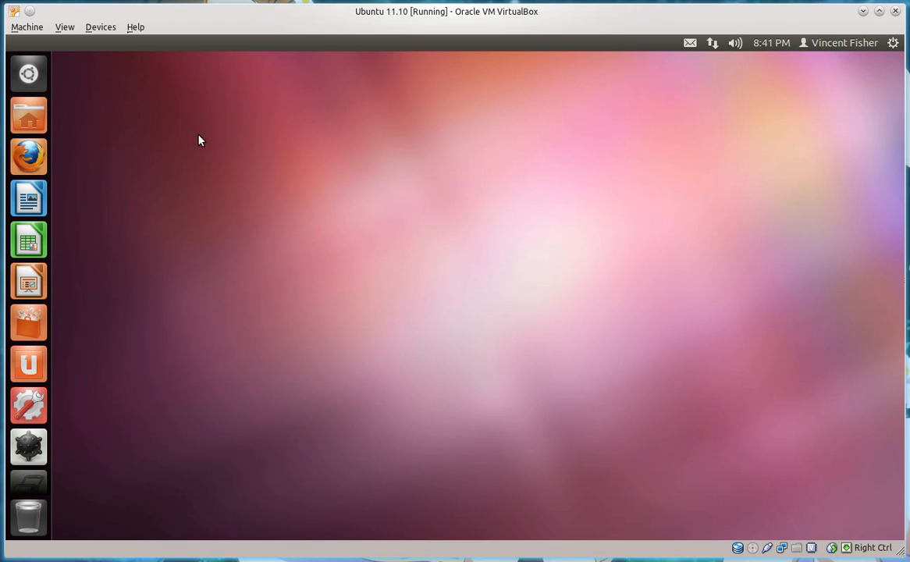
mouse_move(783, 253)
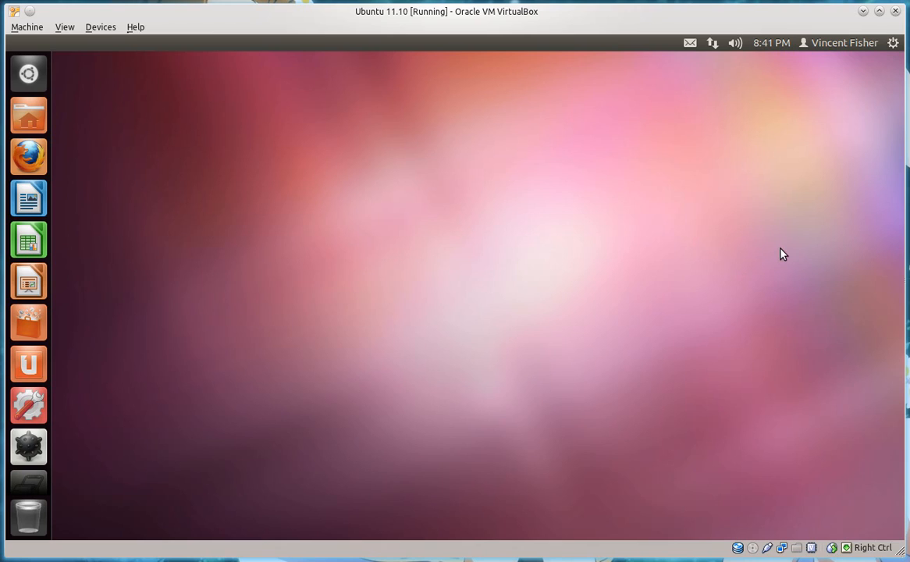
mouse_move(776, 252)
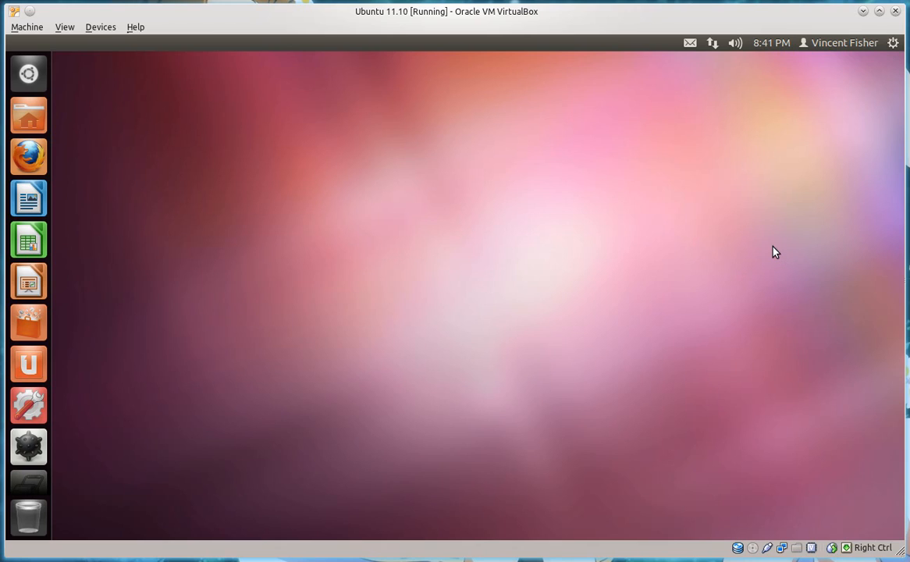
mouse_move(790, 434)
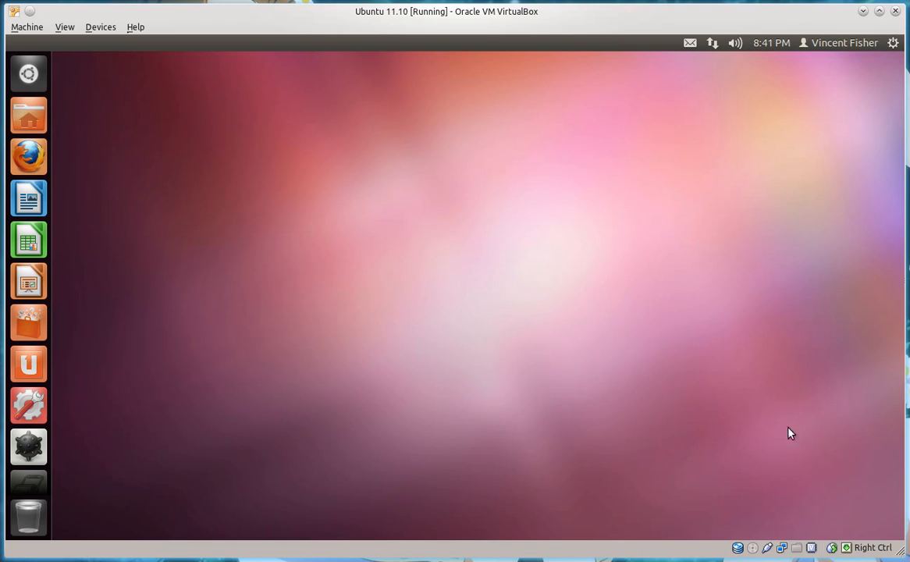
mouse_move(752, 374)
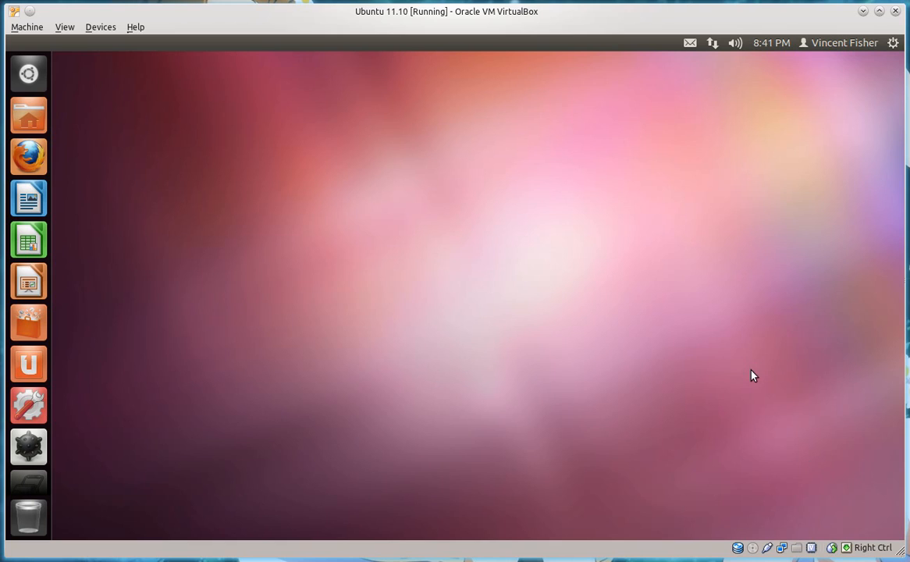
mouse_move(721, 282)
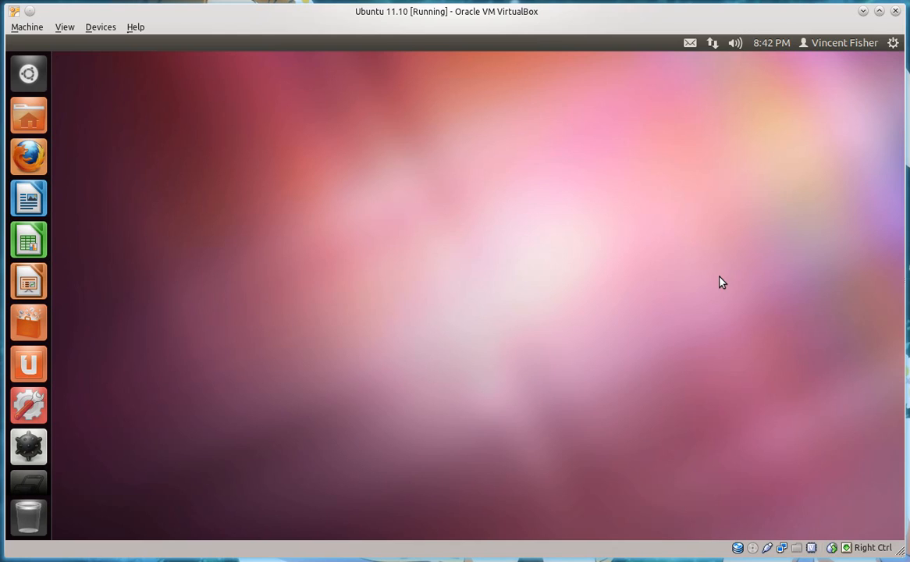